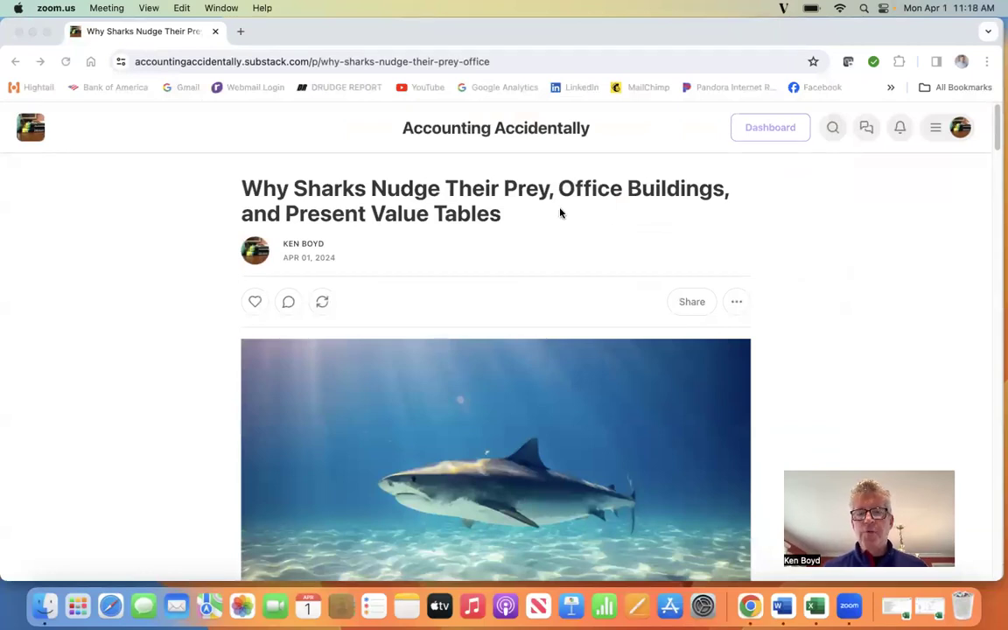
pyautogui.moveTo(505, 253)
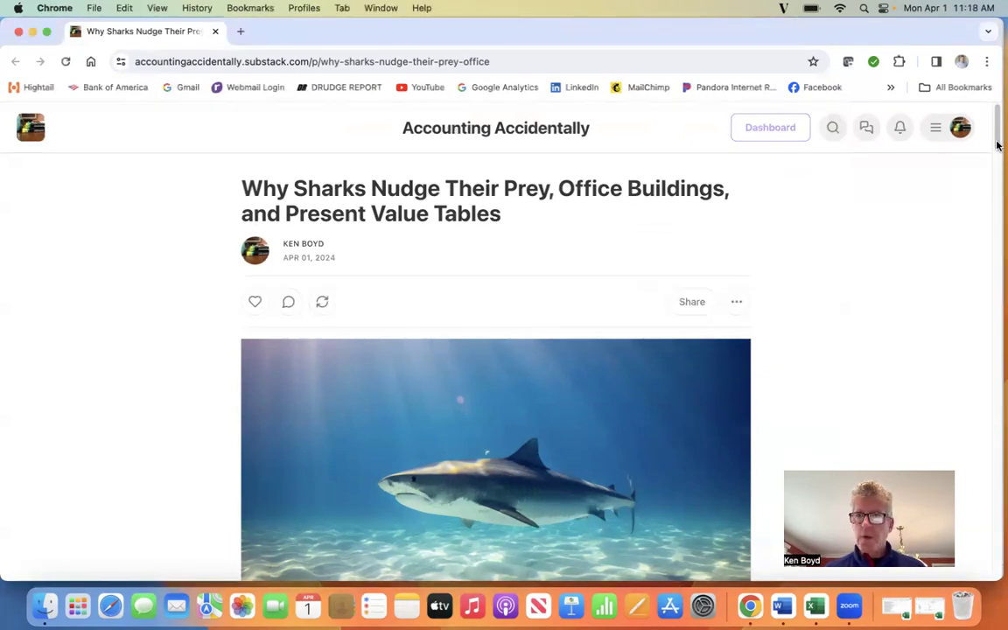
pyautogui.scroll(-3)
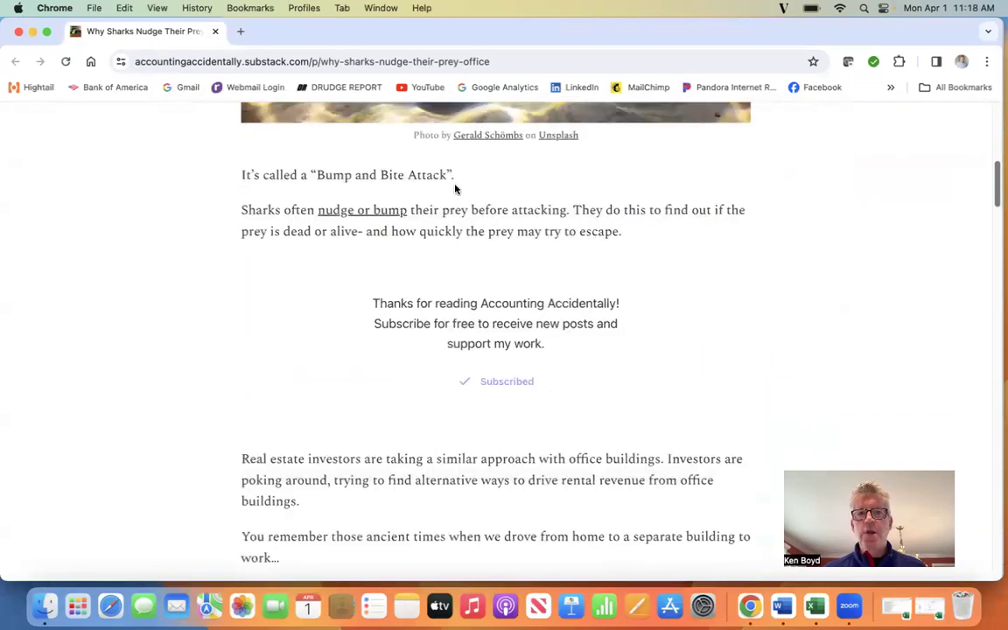
pyautogui.moveTo(282, 272)
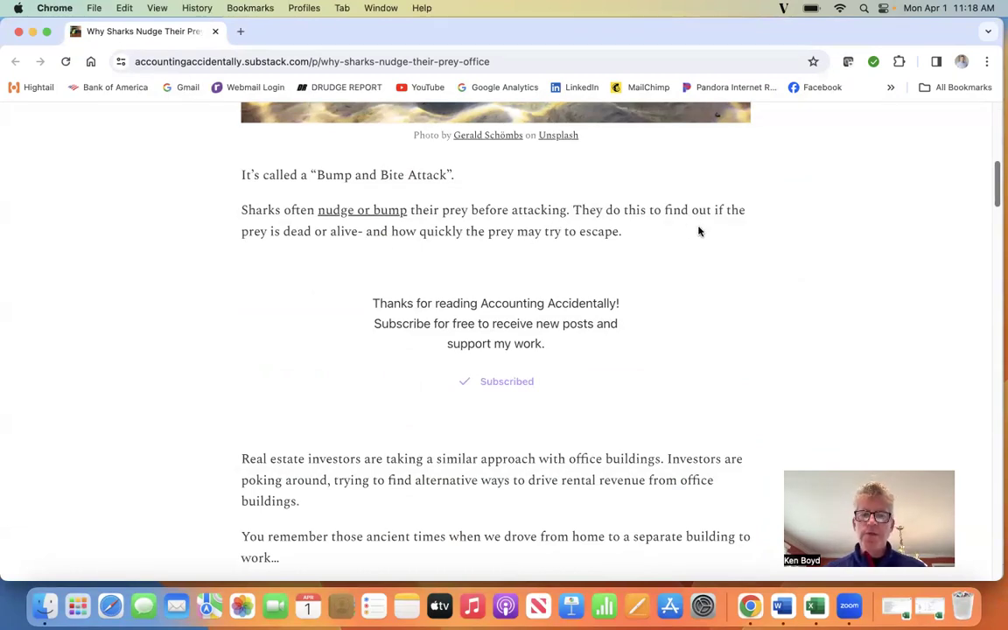
pyautogui.moveTo(429, 245)
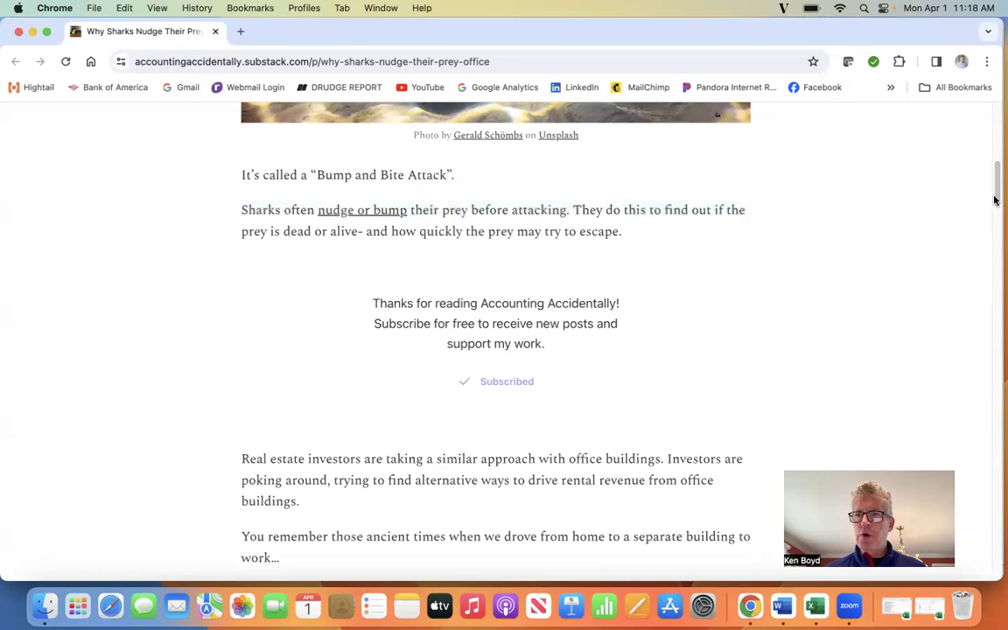
pyautogui.scroll(-3)
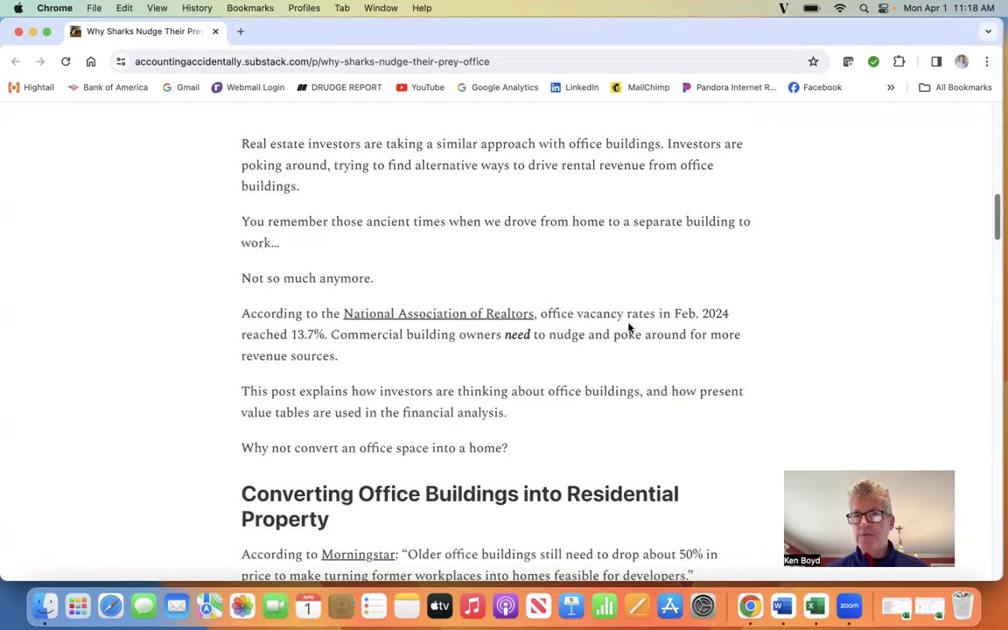
pyautogui.moveTo(350, 372)
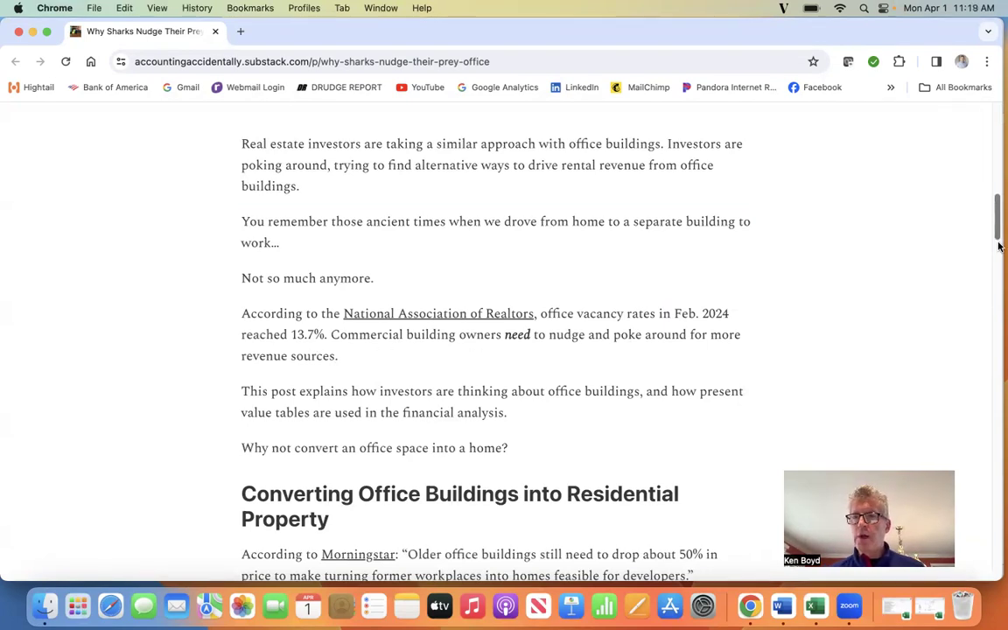
pyautogui.scroll(-3)
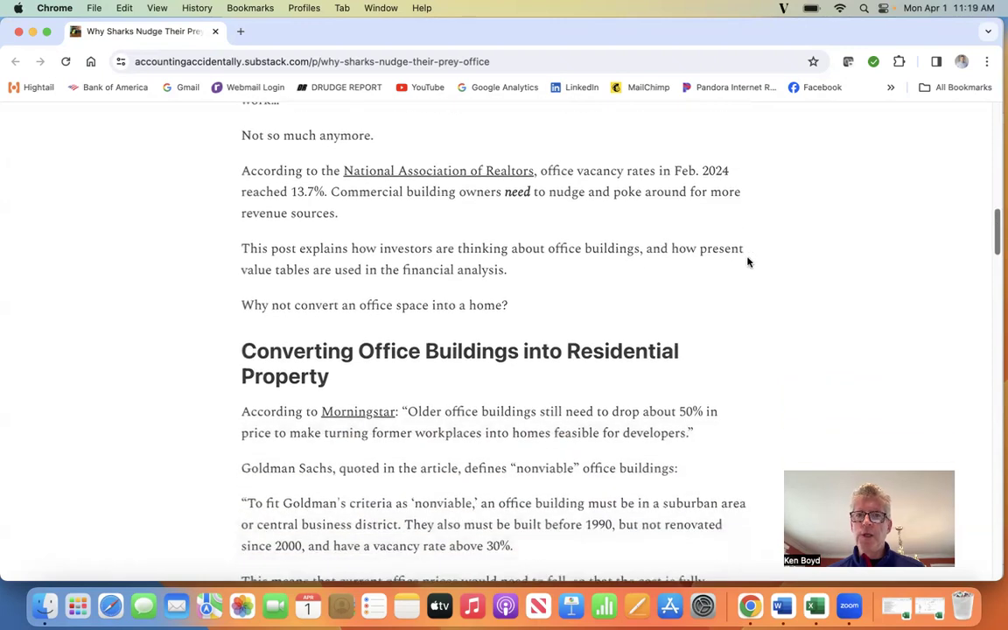
pyautogui.moveTo(357, 236)
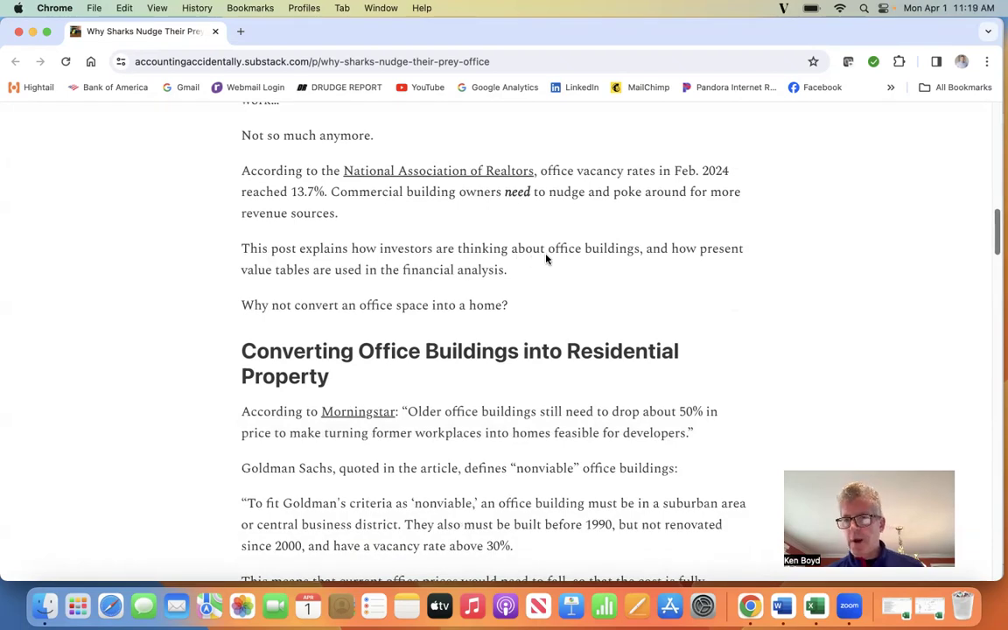
pyautogui.moveTo(307, 283)
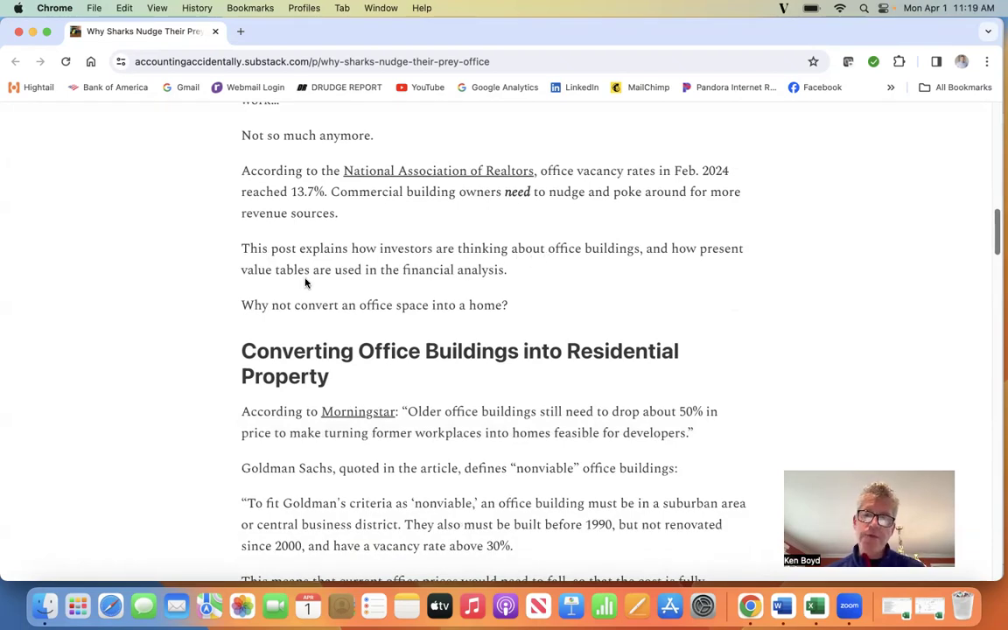
pyautogui.moveTo(281, 323)
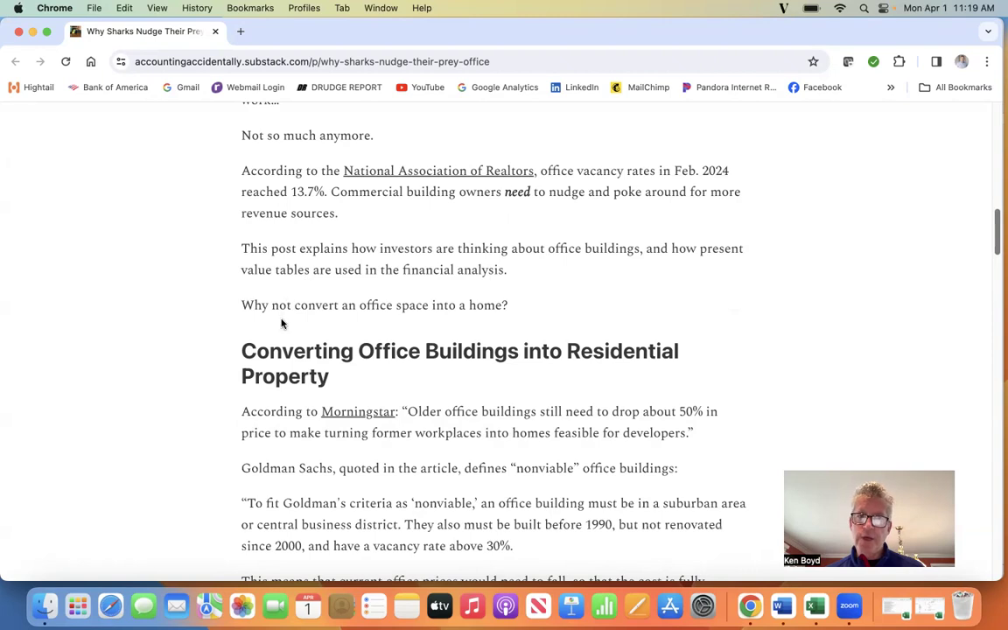
pyautogui.moveTo(413, 306)
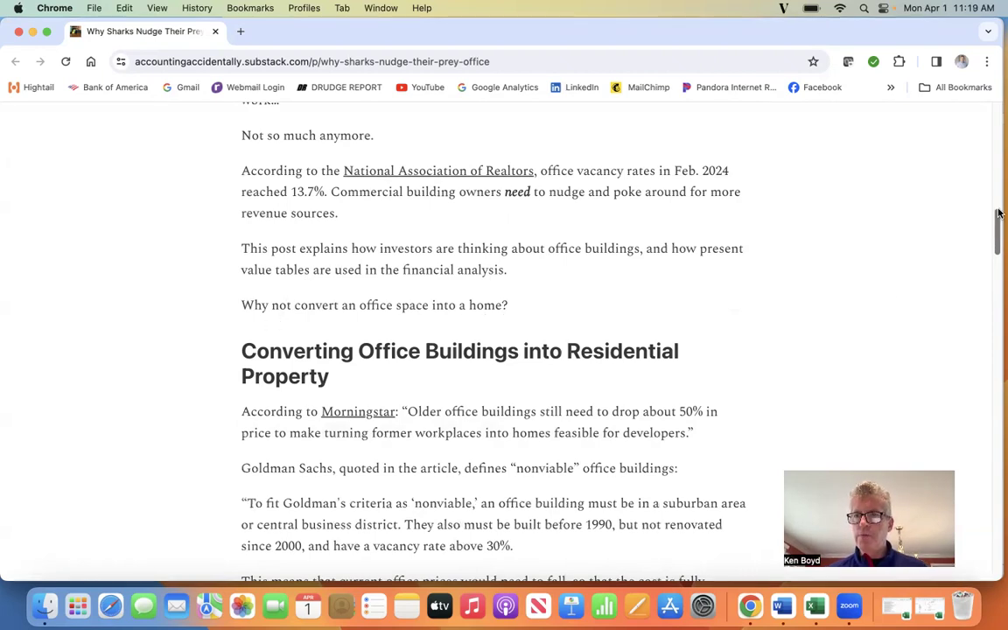
pyautogui.scroll(-3)
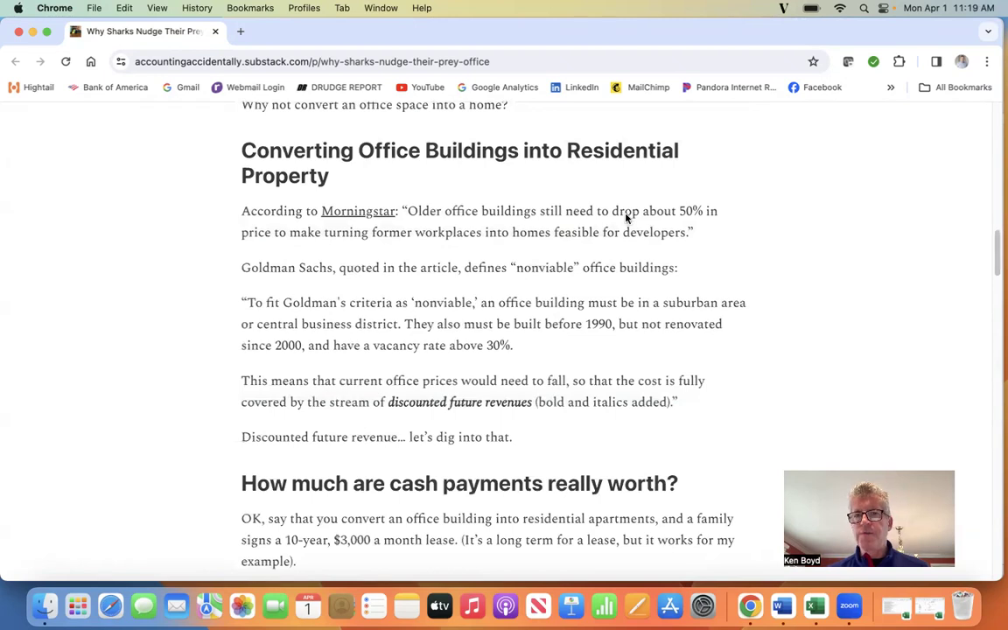
pyautogui.moveTo(718, 246)
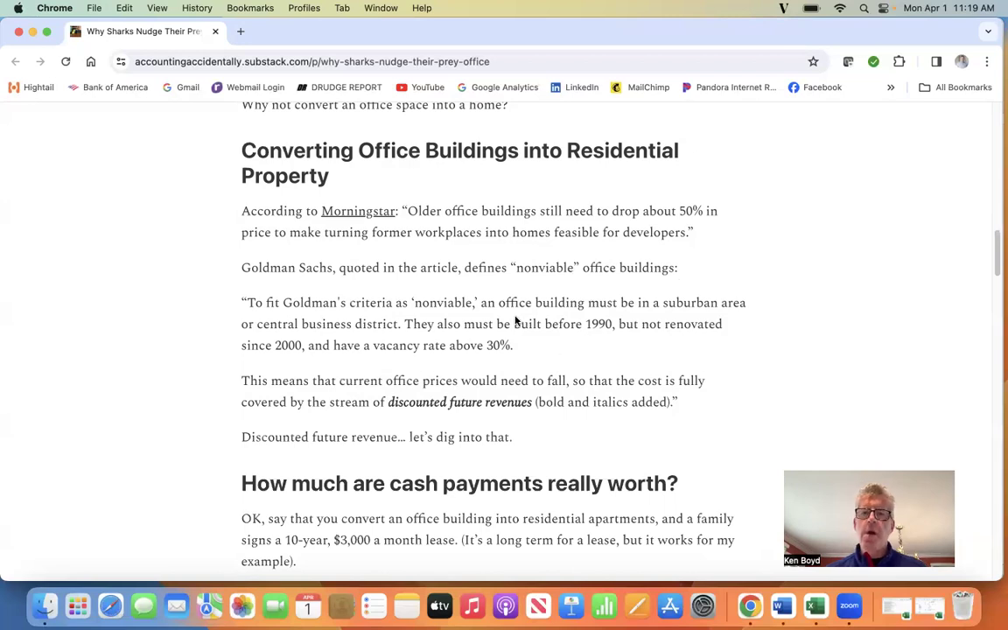
pyautogui.moveTo(712, 317)
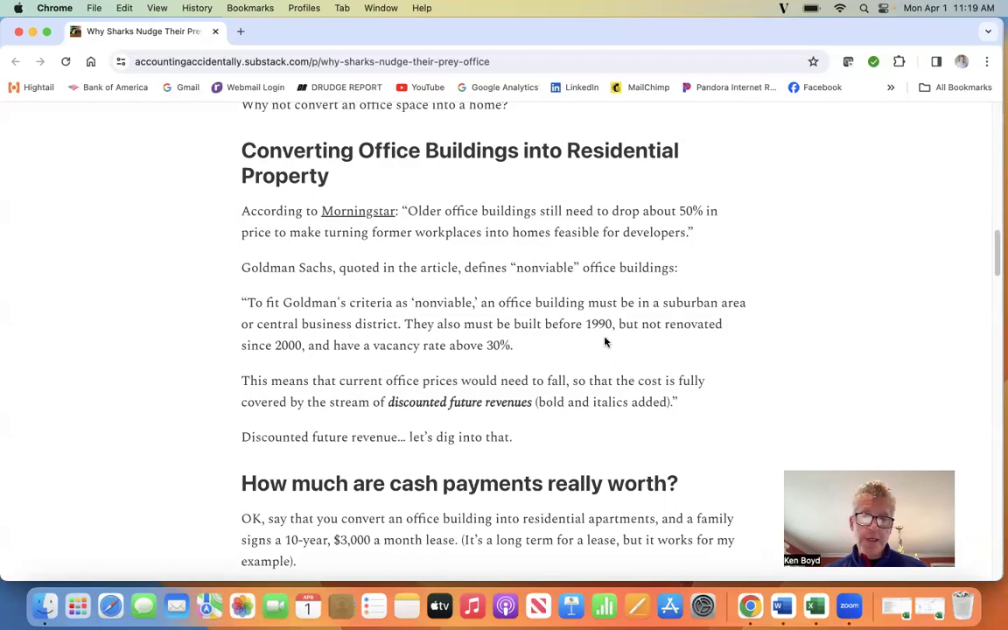
pyautogui.moveTo(294, 361)
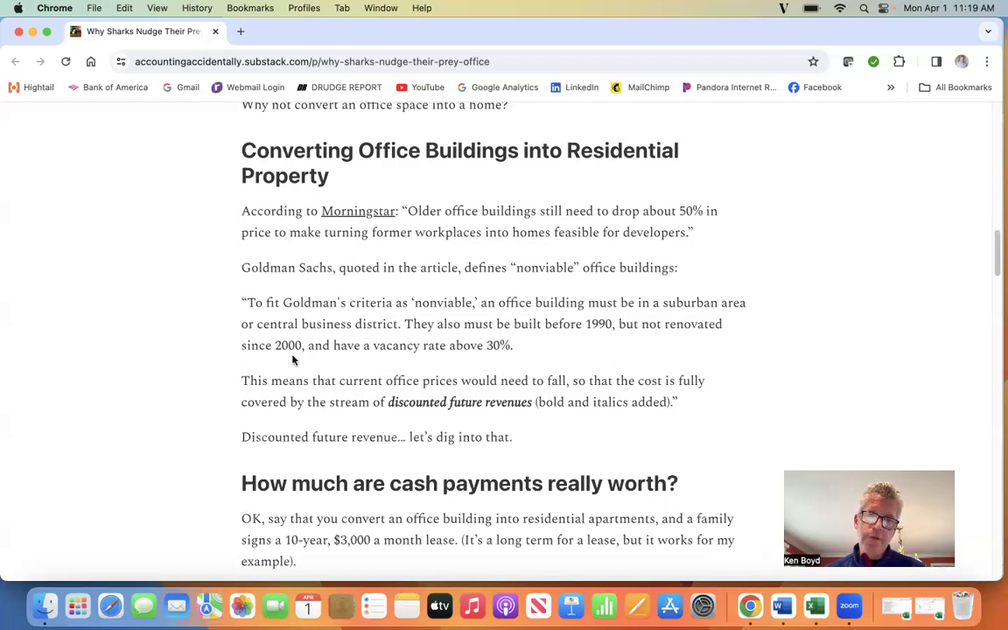
pyautogui.moveTo(501, 363)
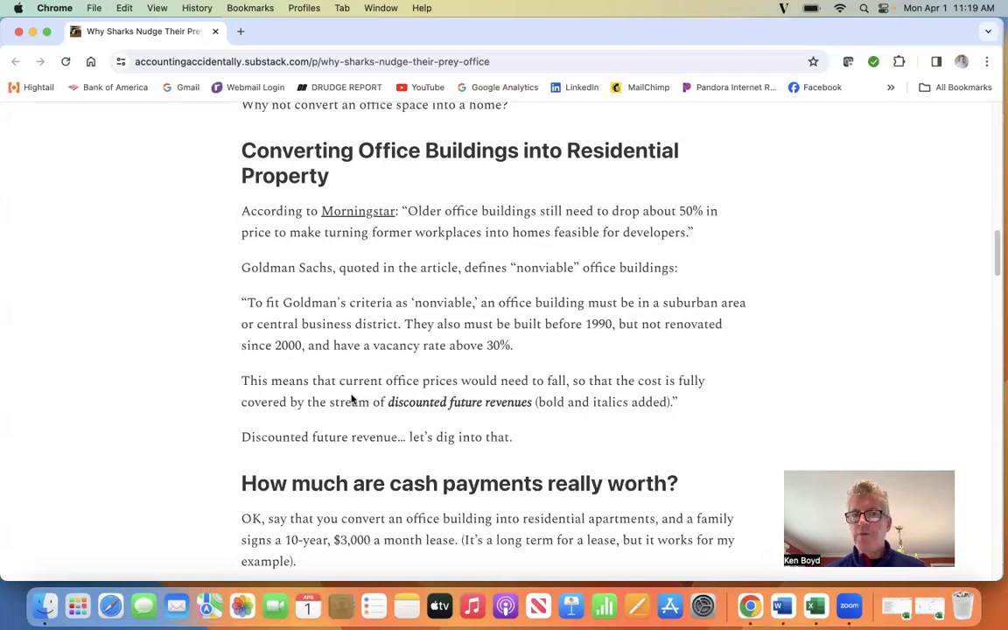
pyautogui.moveTo(444, 396)
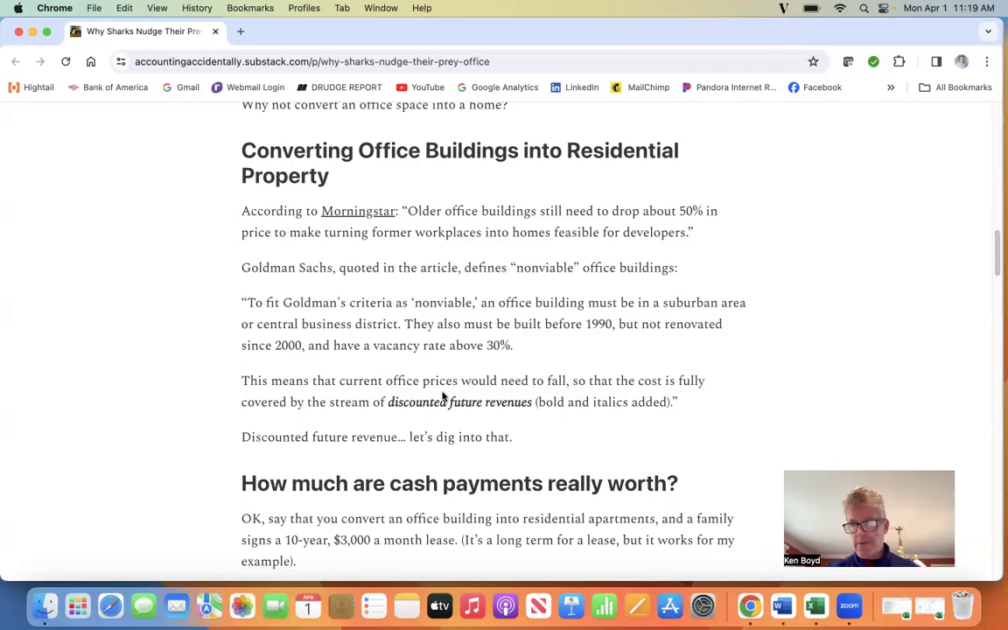
pyautogui.moveTo(705, 398)
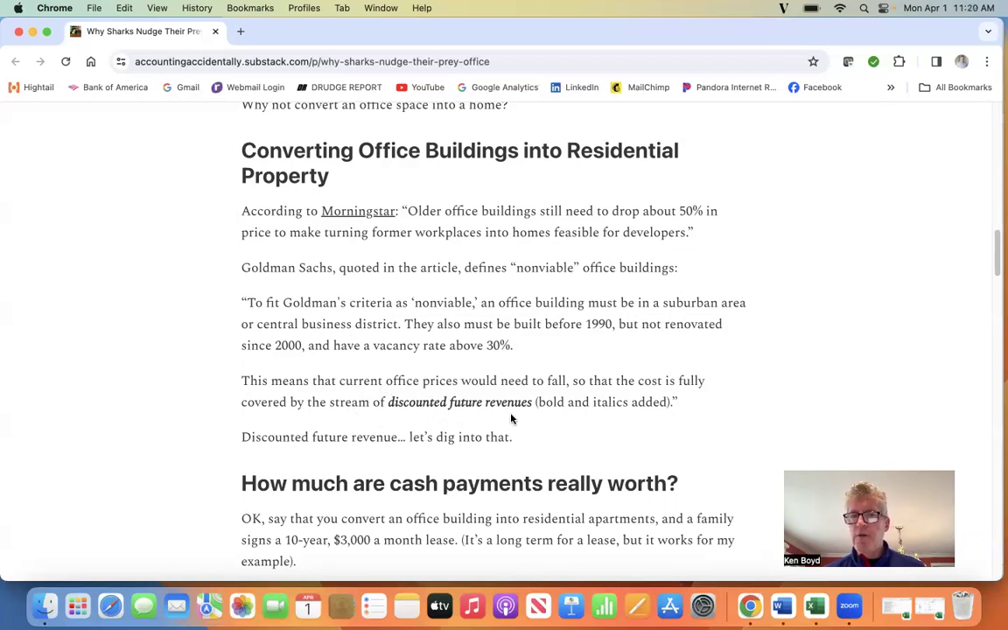
pyautogui.moveTo(523, 417)
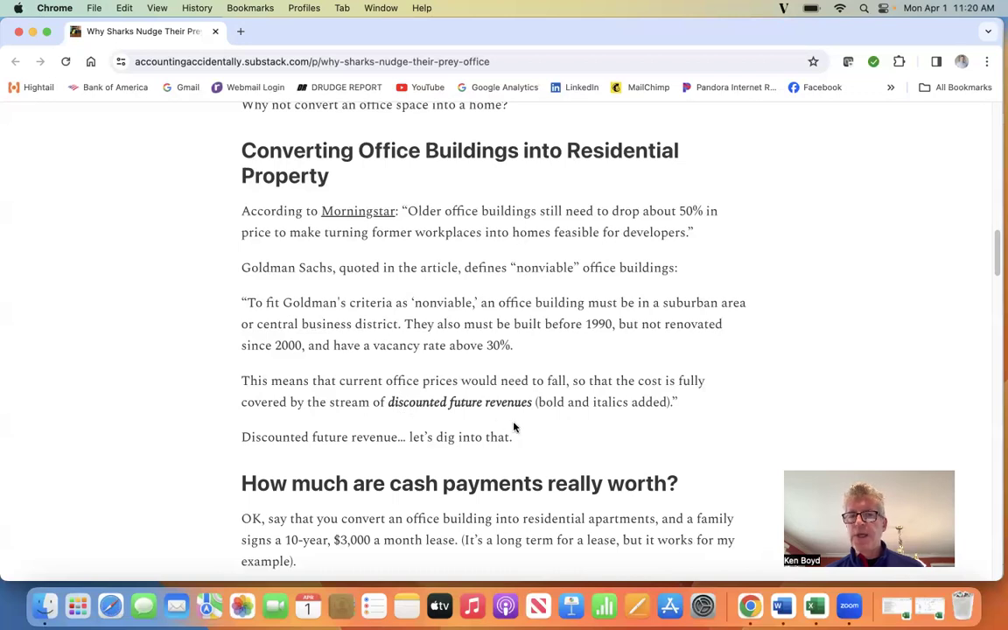
pyautogui.moveTo(962, 356)
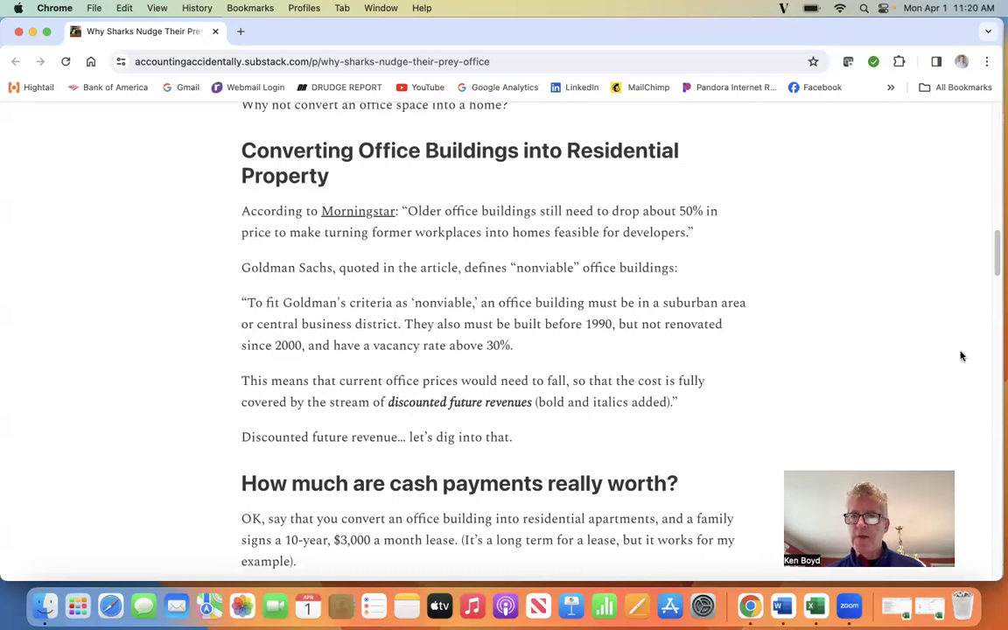
pyautogui.scroll(-3)
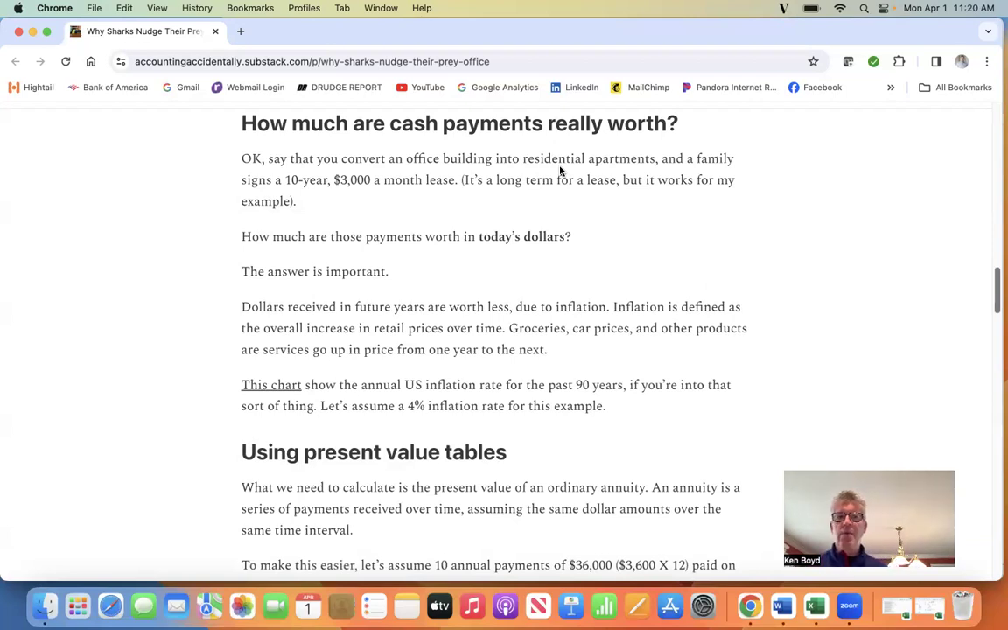
pyautogui.moveTo(438, 196)
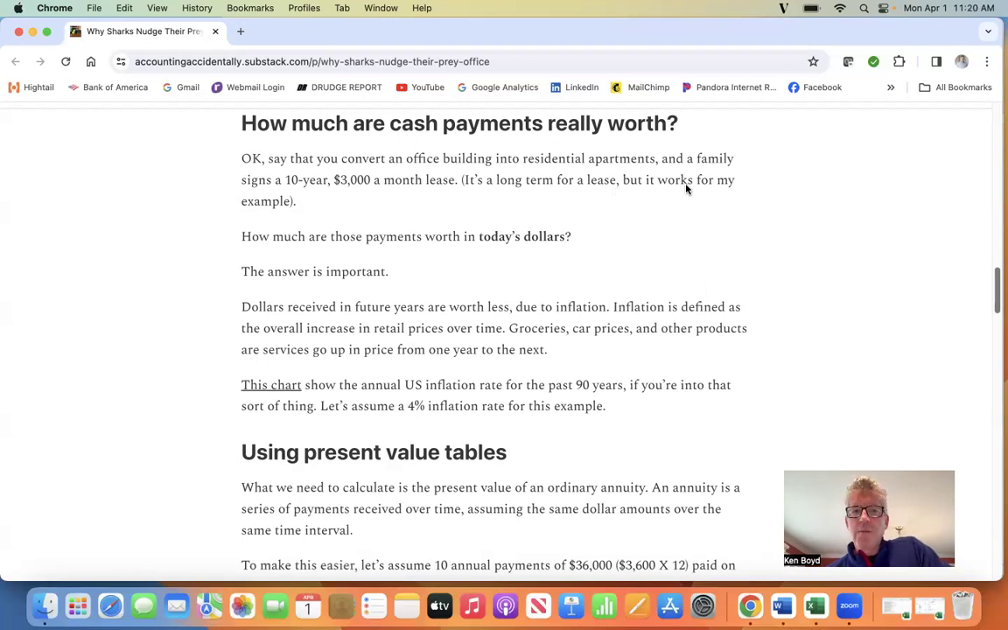
pyautogui.moveTo(520, 250)
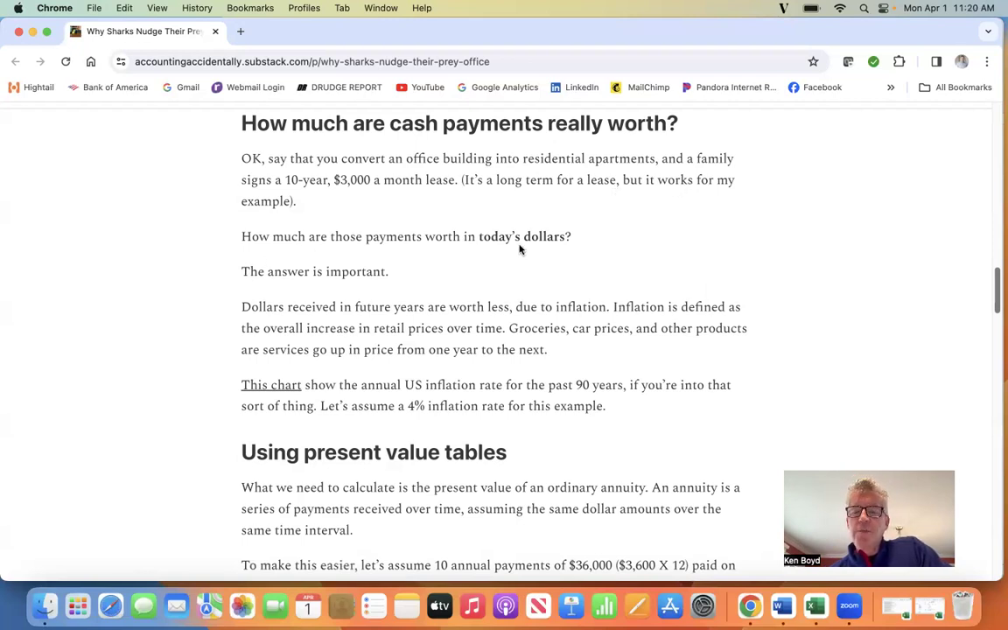
pyautogui.moveTo(561, 244)
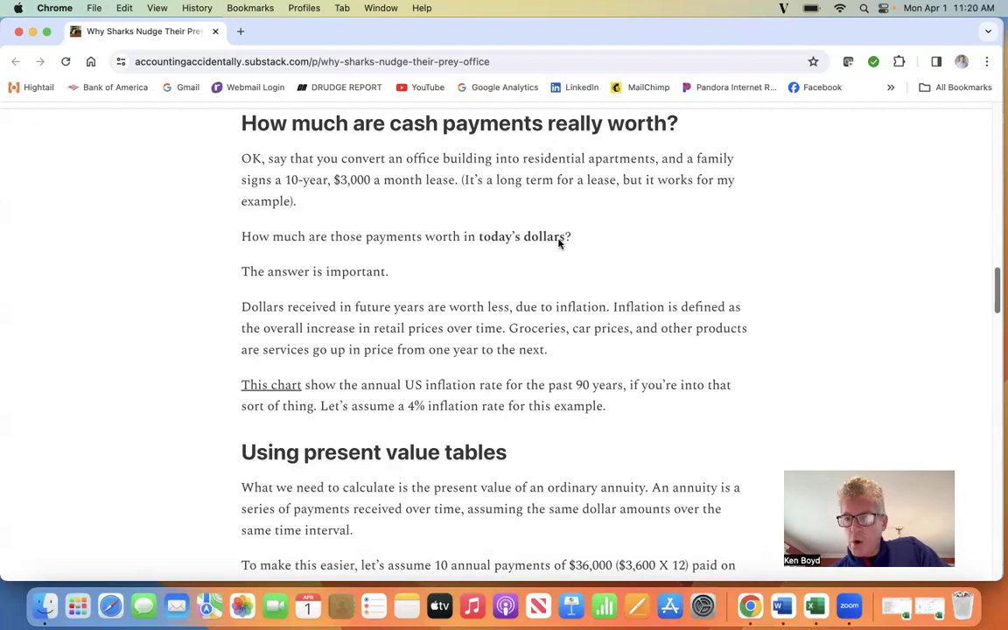
pyautogui.moveTo(395, 265)
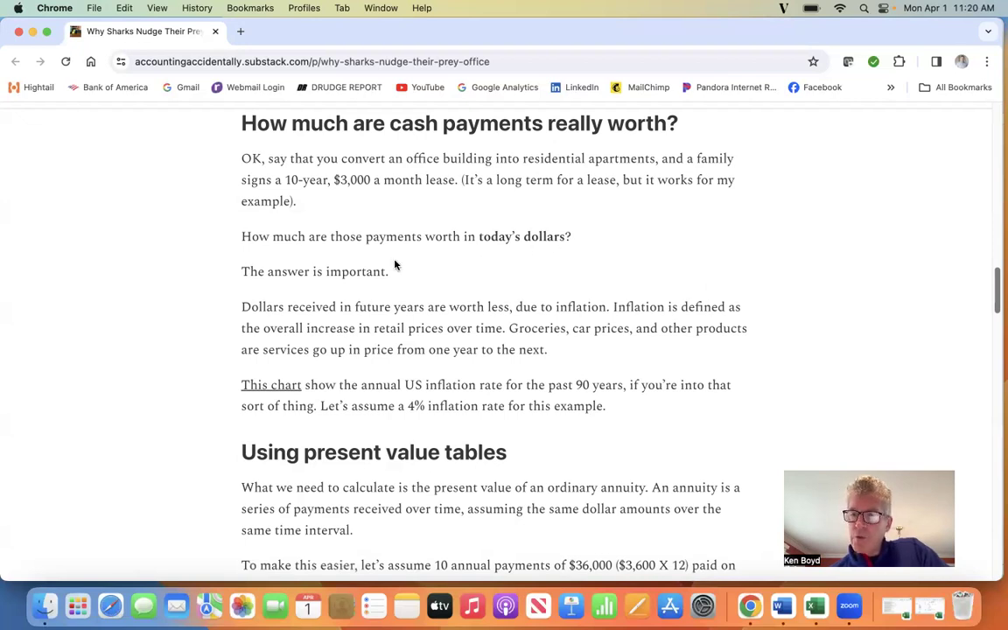
pyautogui.moveTo(430, 328)
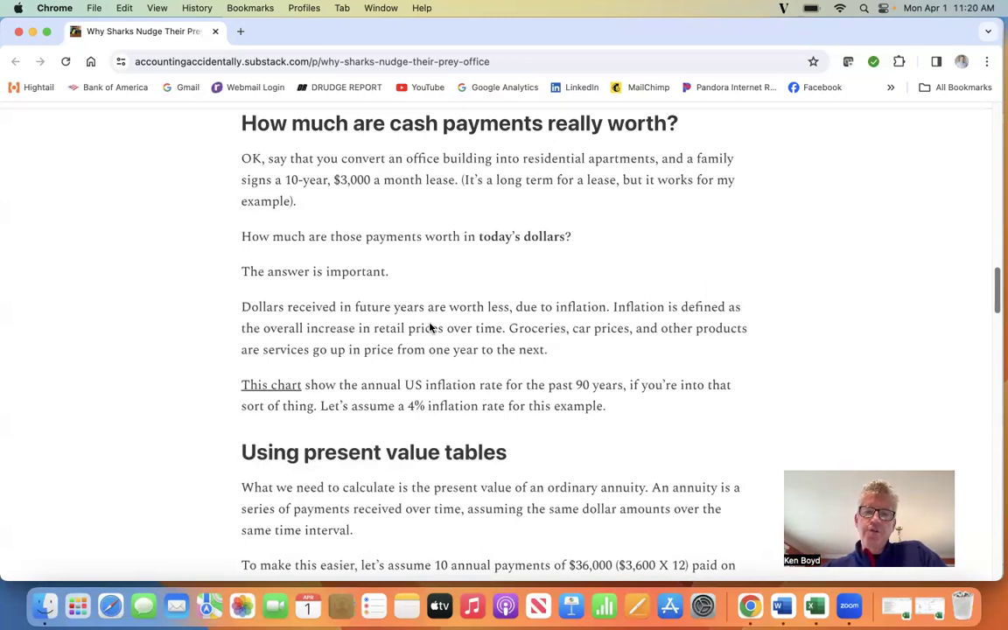
pyautogui.moveTo(658, 320)
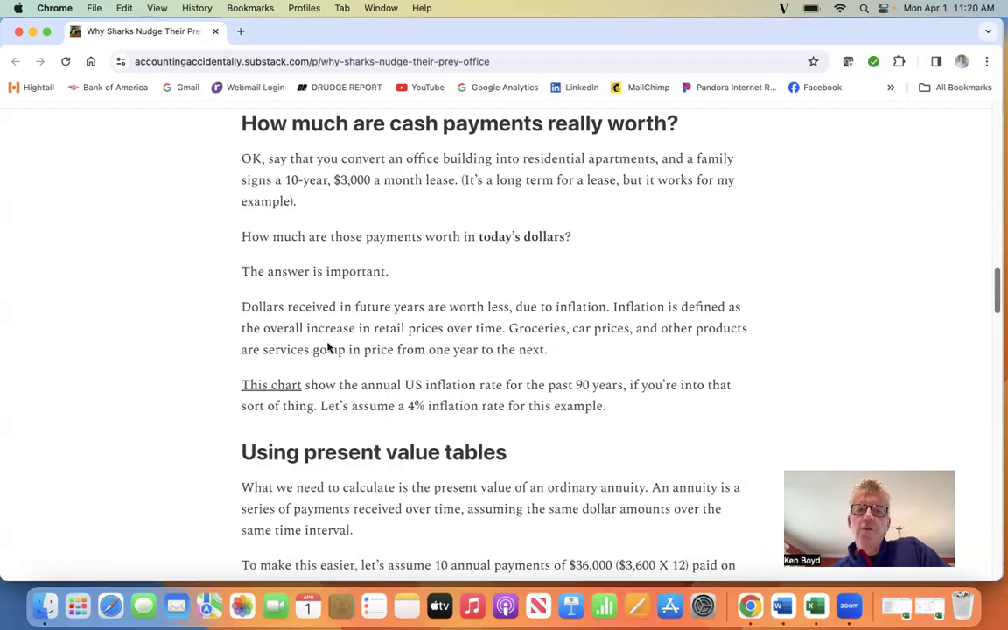
pyautogui.moveTo(499, 346)
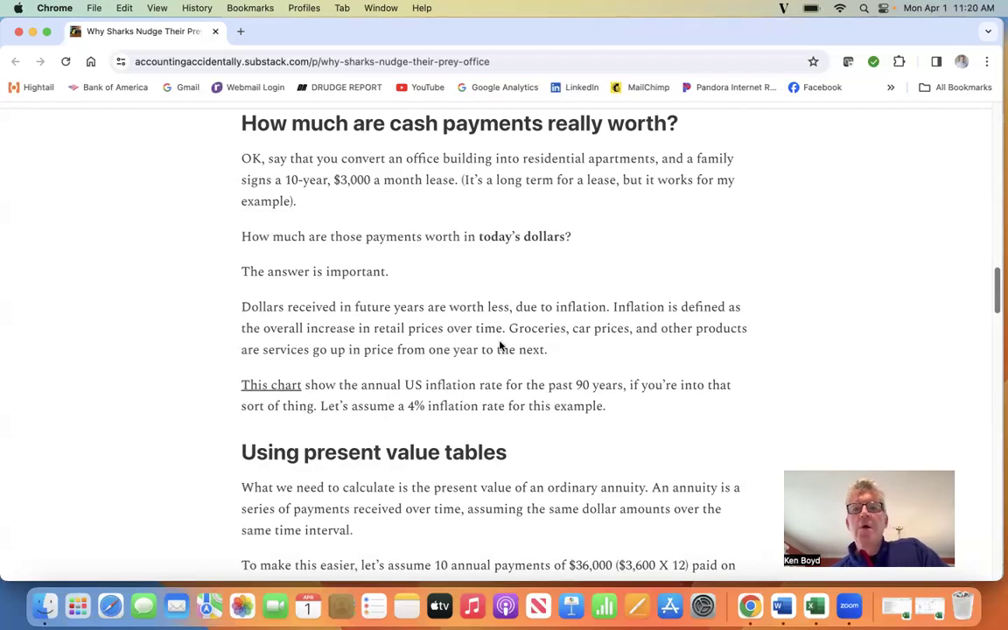
pyautogui.moveTo(612, 346)
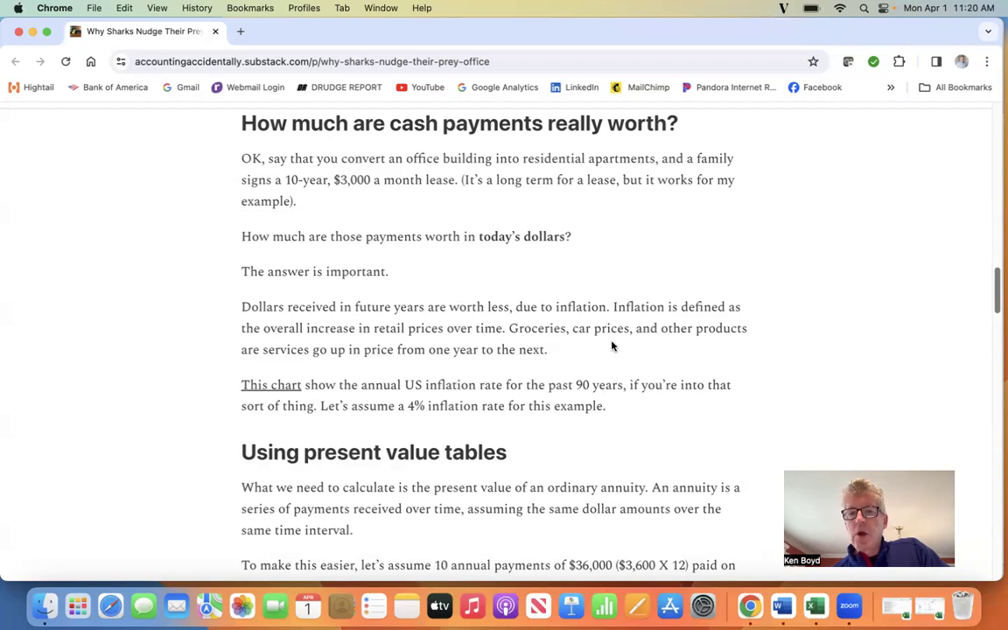
pyautogui.moveTo(445, 369)
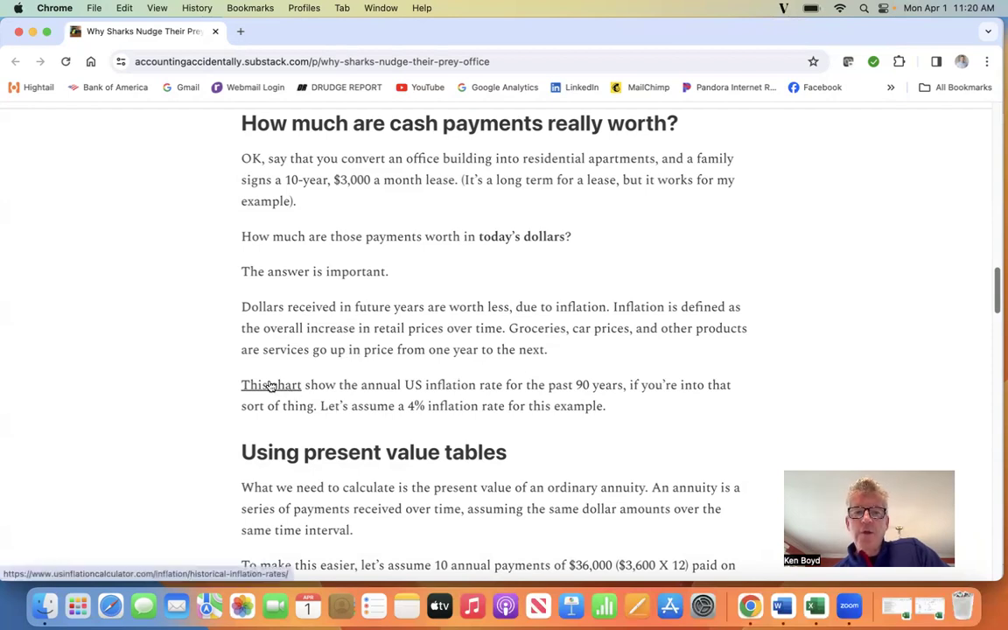
pyautogui.moveTo(436, 404)
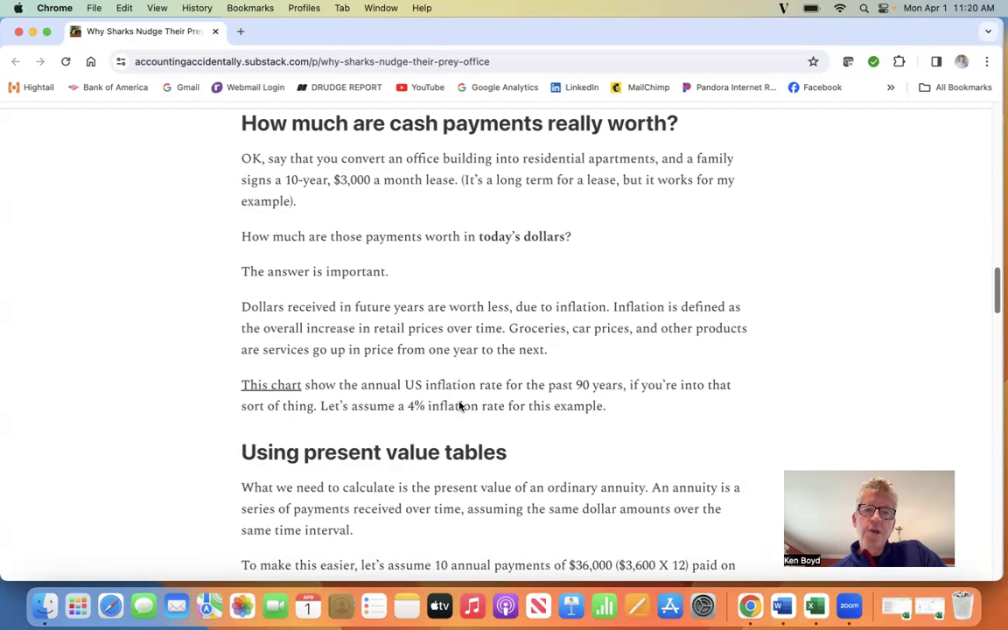
pyautogui.moveTo(576, 428)
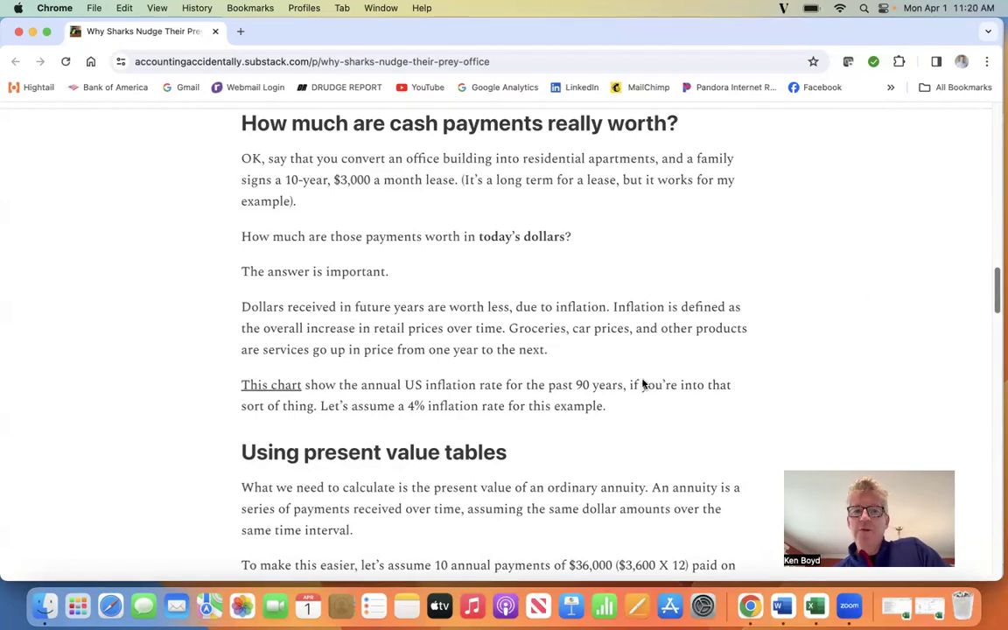
pyautogui.scroll(-3)
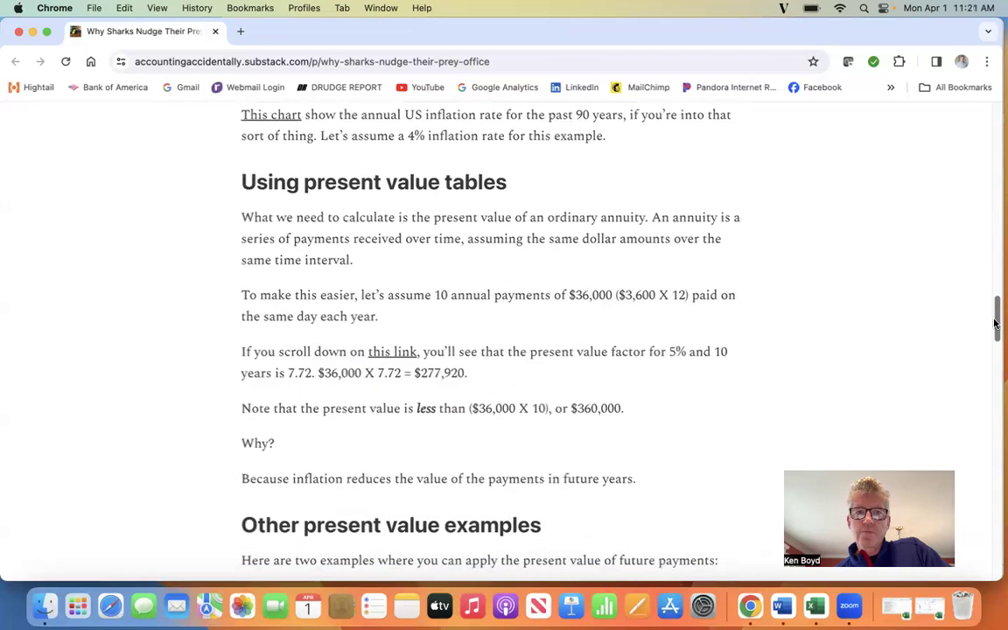
pyautogui.scroll(-3)
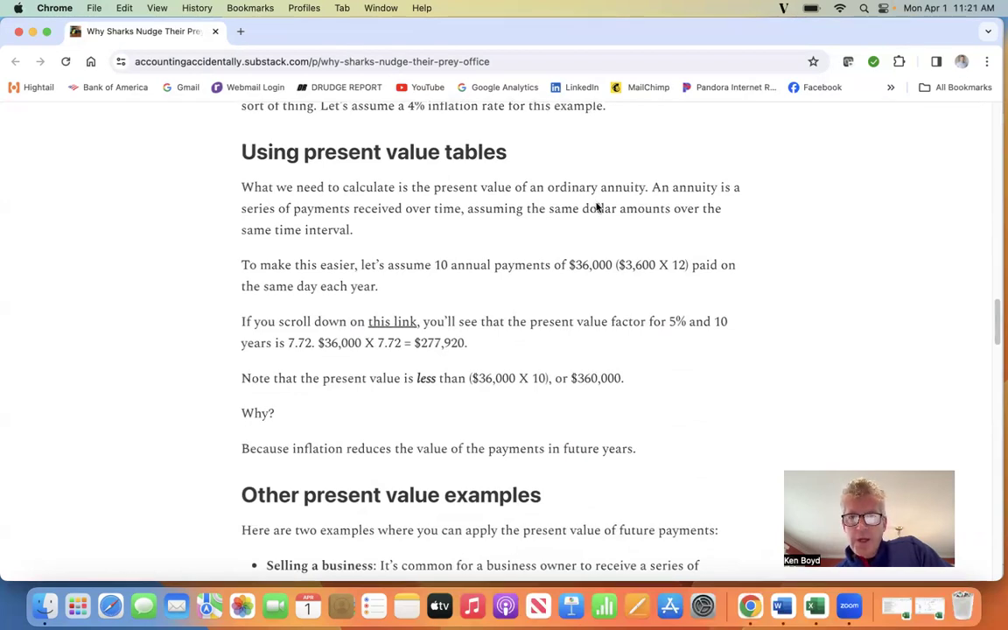
pyautogui.moveTo(406, 219)
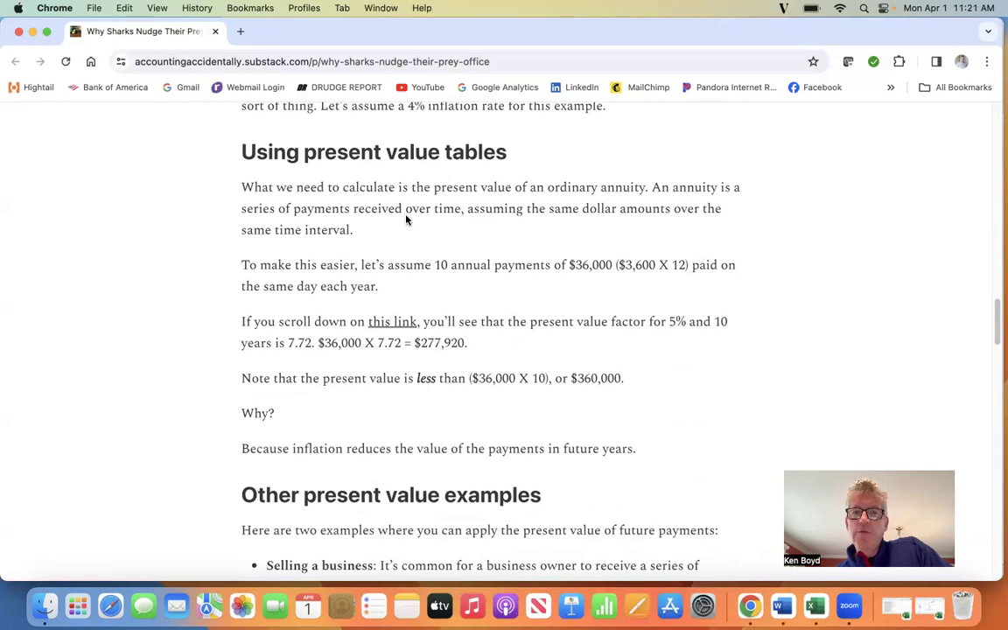
pyautogui.moveTo(536, 221)
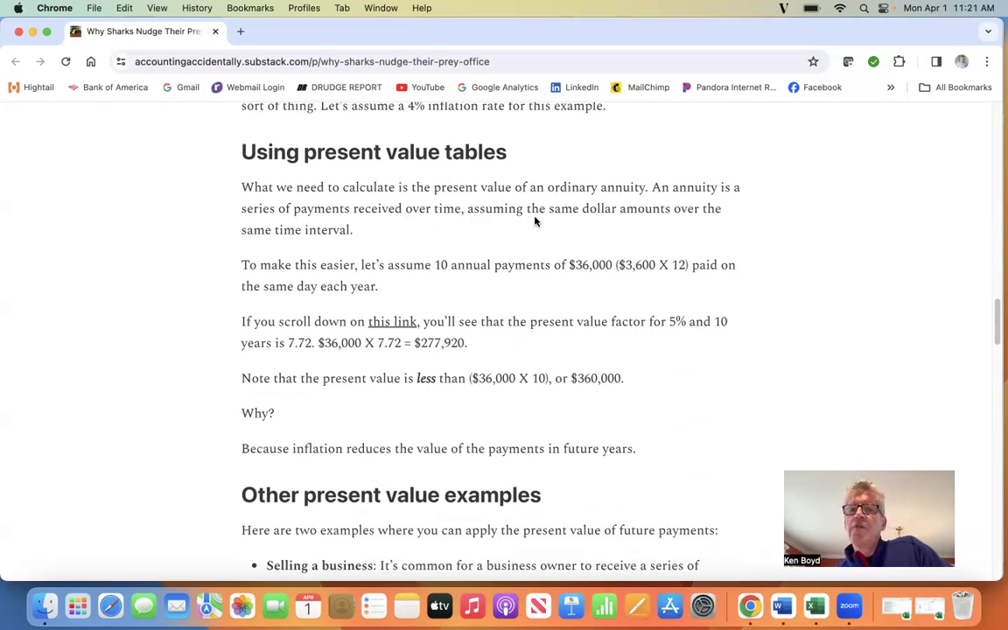
pyautogui.moveTo(593, 220)
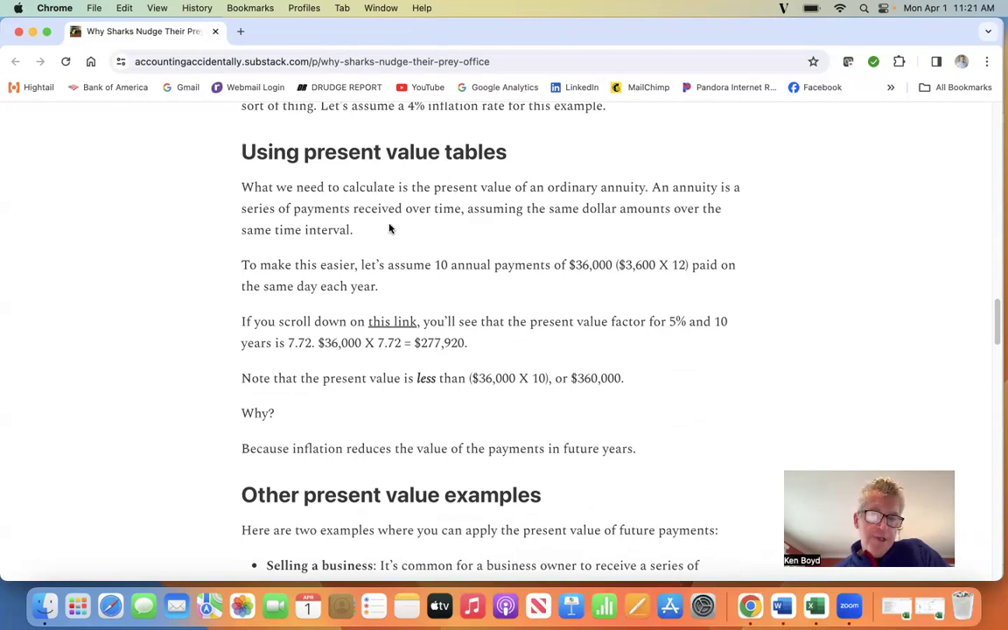
pyautogui.moveTo(373, 280)
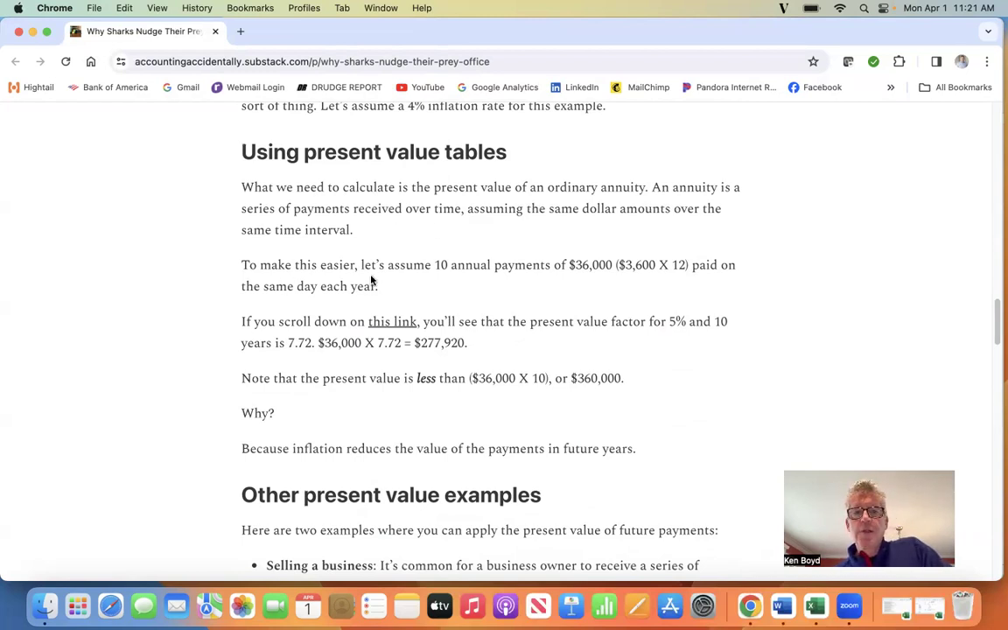
pyautogui.moveTo(644, 282)
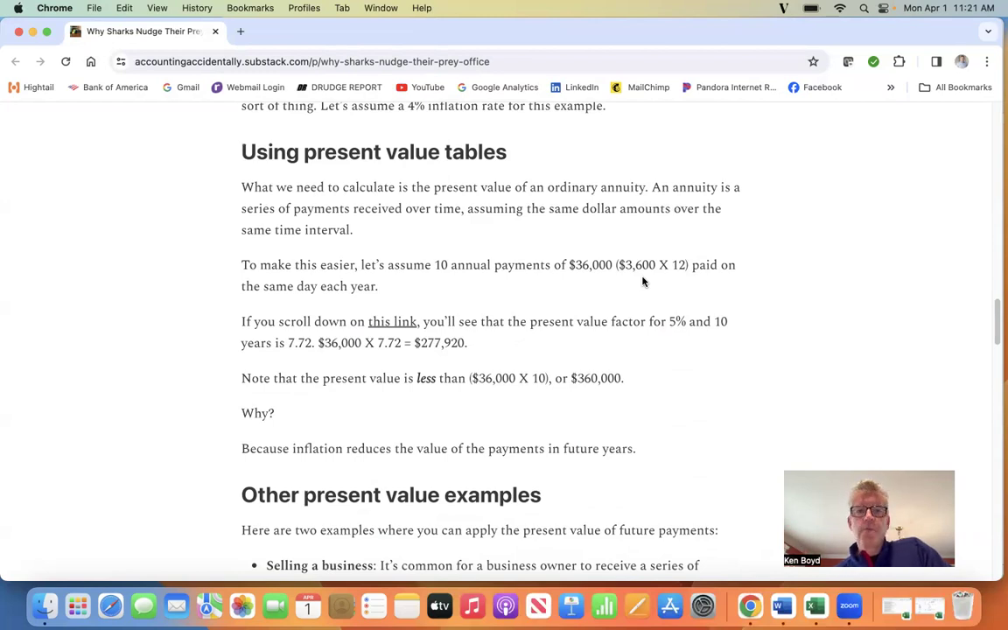
pyautogui.moveTo(377, 300)
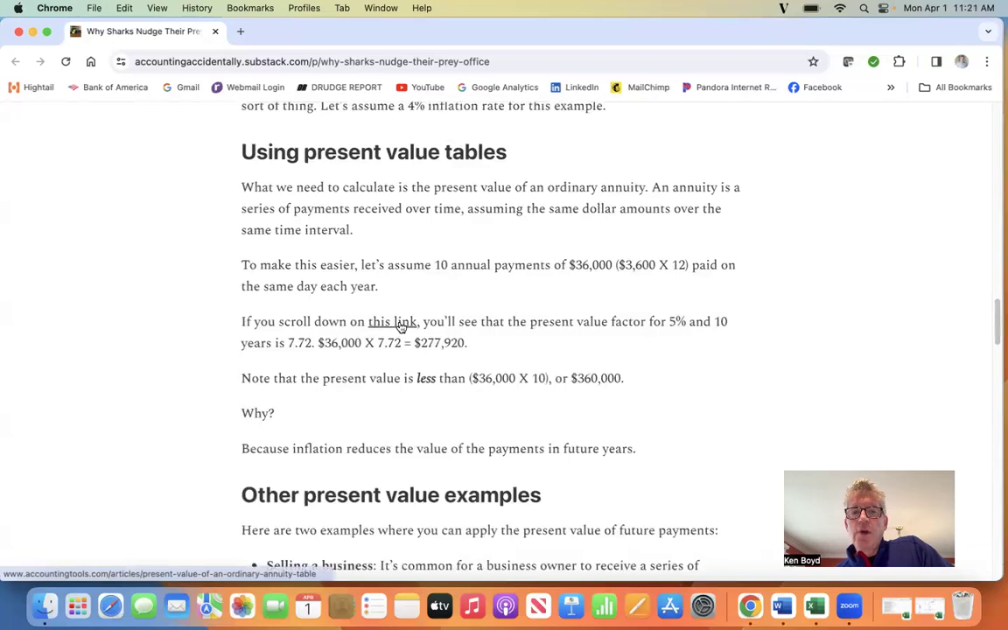
pyautogui.moveTo(617, 340)
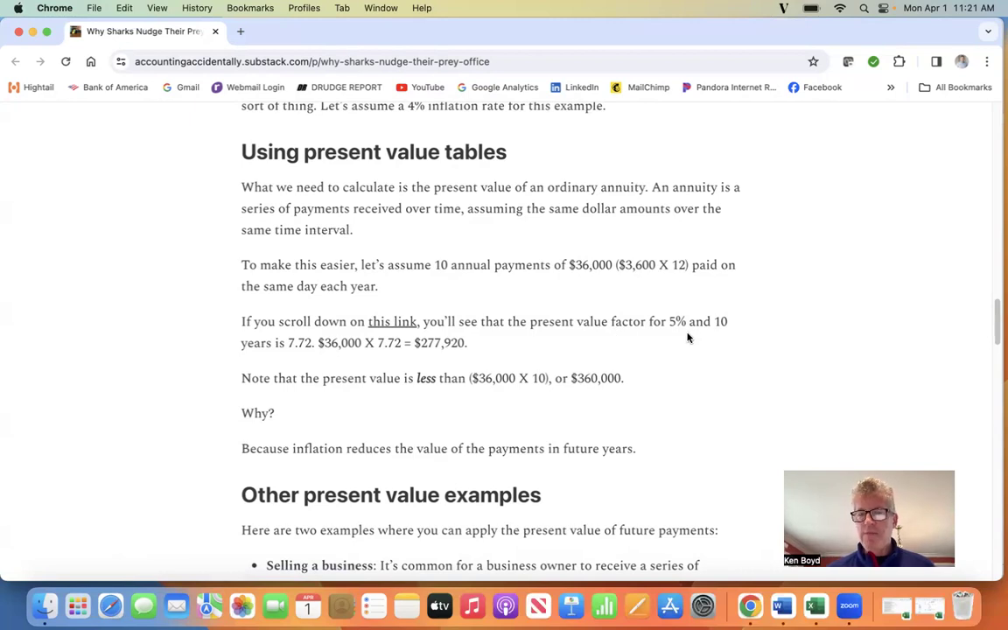
pyautogui.moveTo(726, 339)
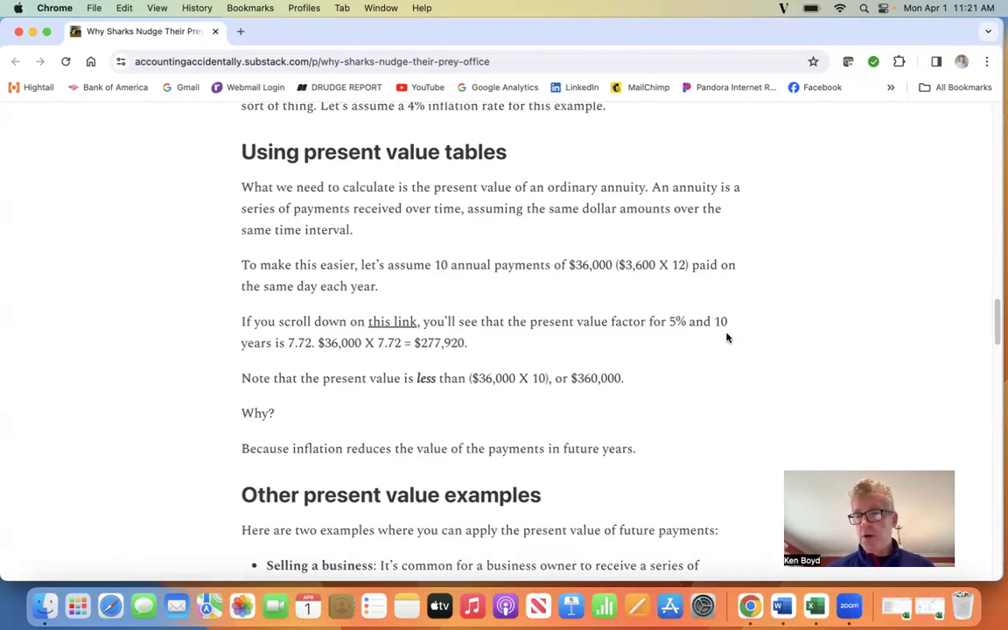
pyautogui.moveTo(550, 343)
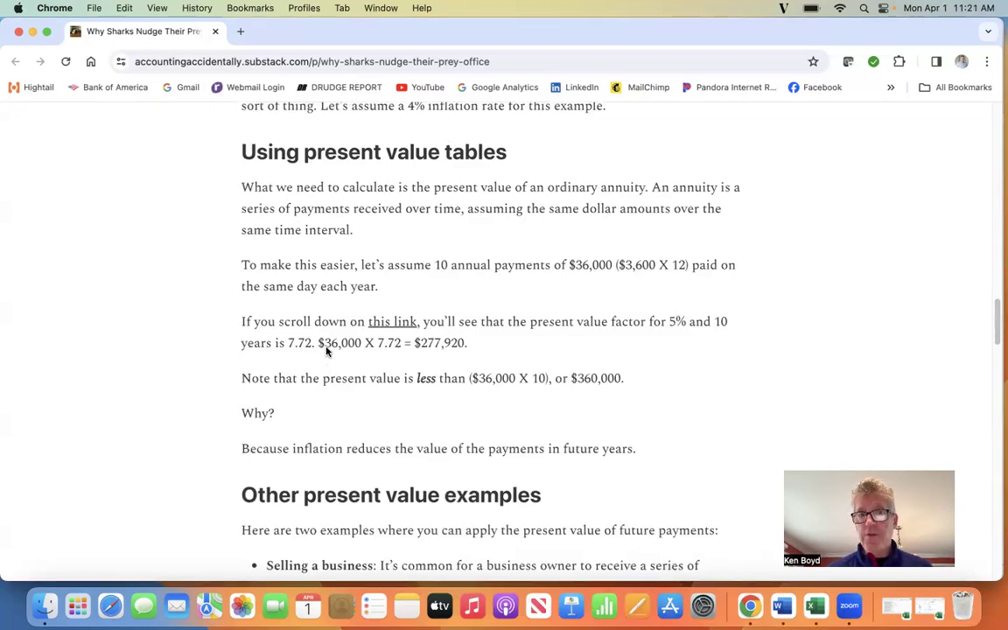
pyautogui.moveTo(397, 356)
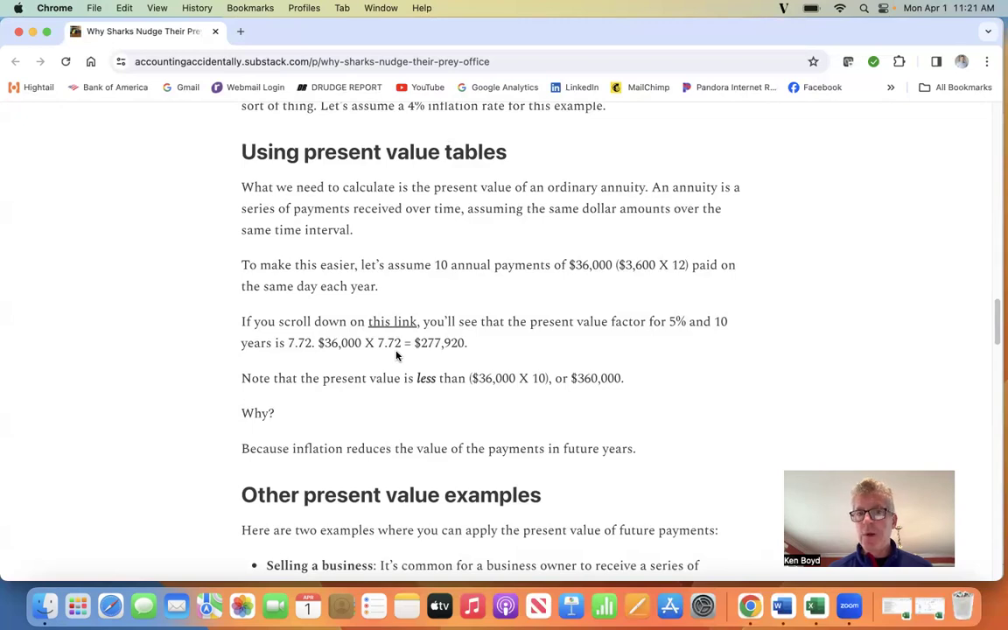
pyautogui.moveTo(462, 357)
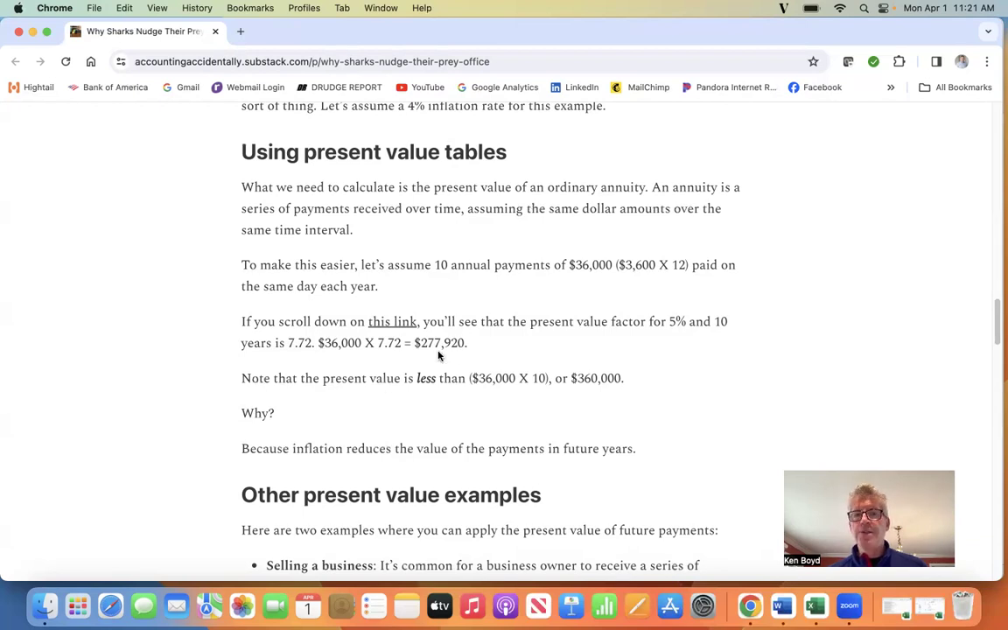
pyautogui.moveTo(430, 402)
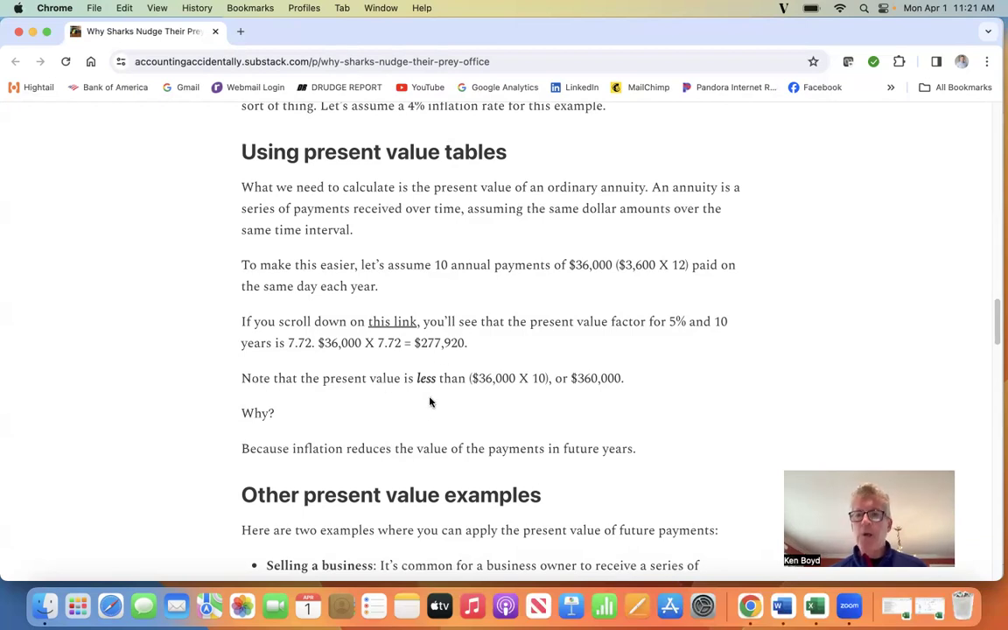
pyautogui.moveTo(494, 391)
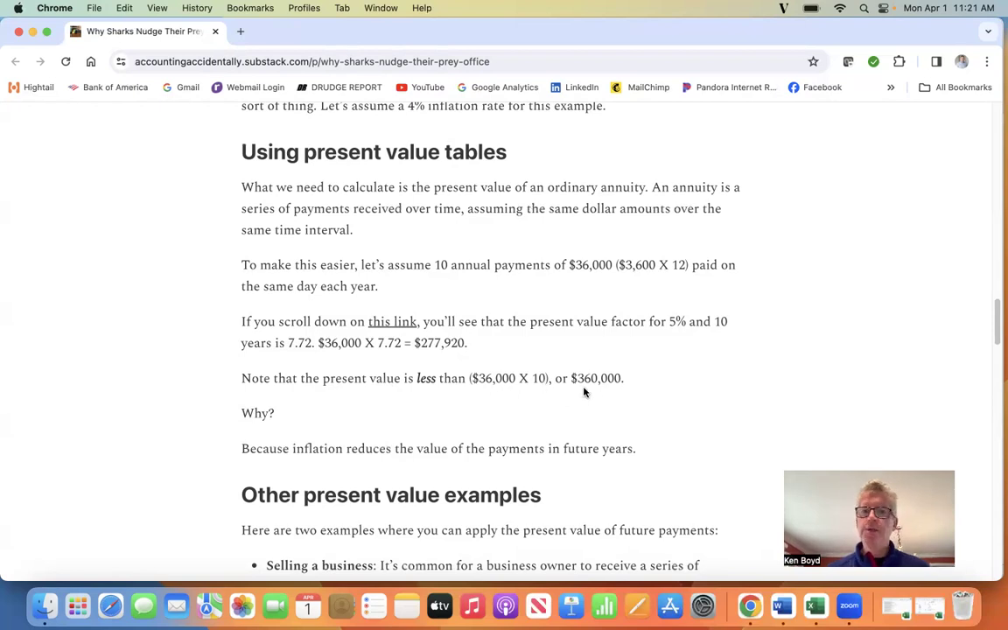
pyautogui.moveTo(325, 421)
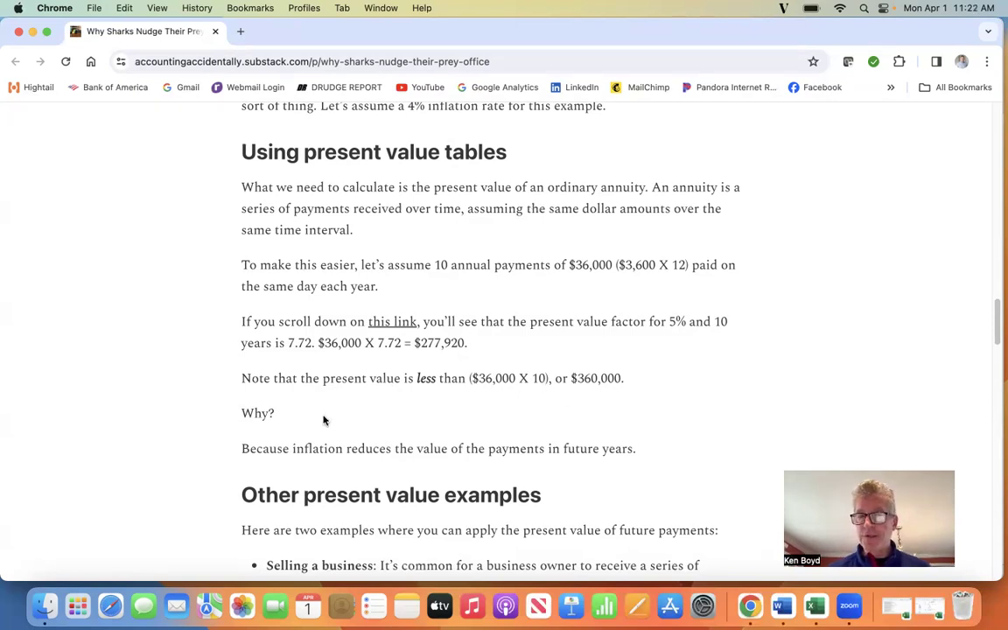
pyautogui.moveTo(241, 453)
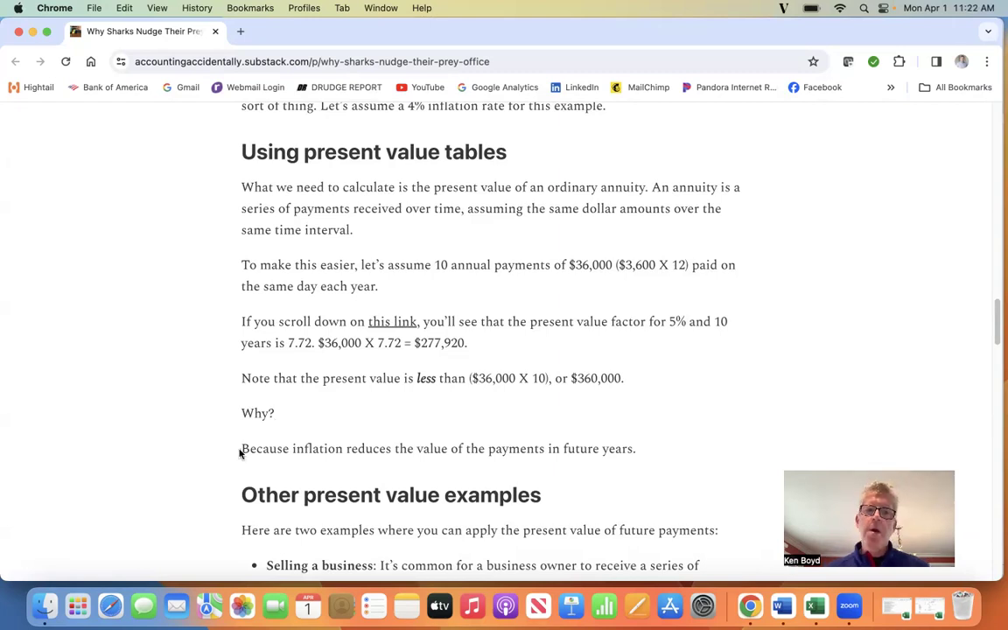
pyautogui.moveTo(445, 462)
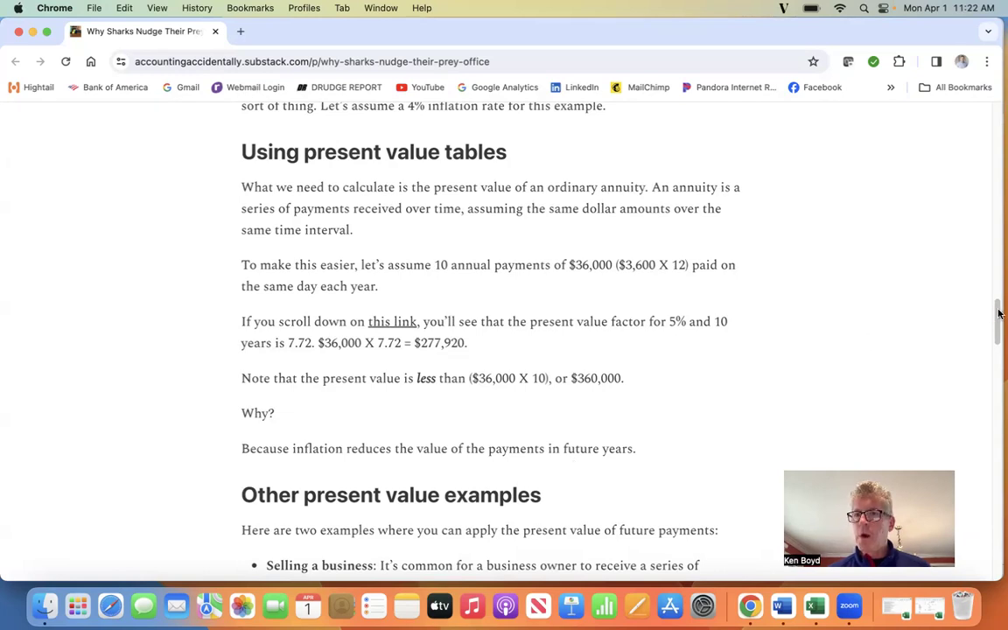
pyautogui.scroll(-3)
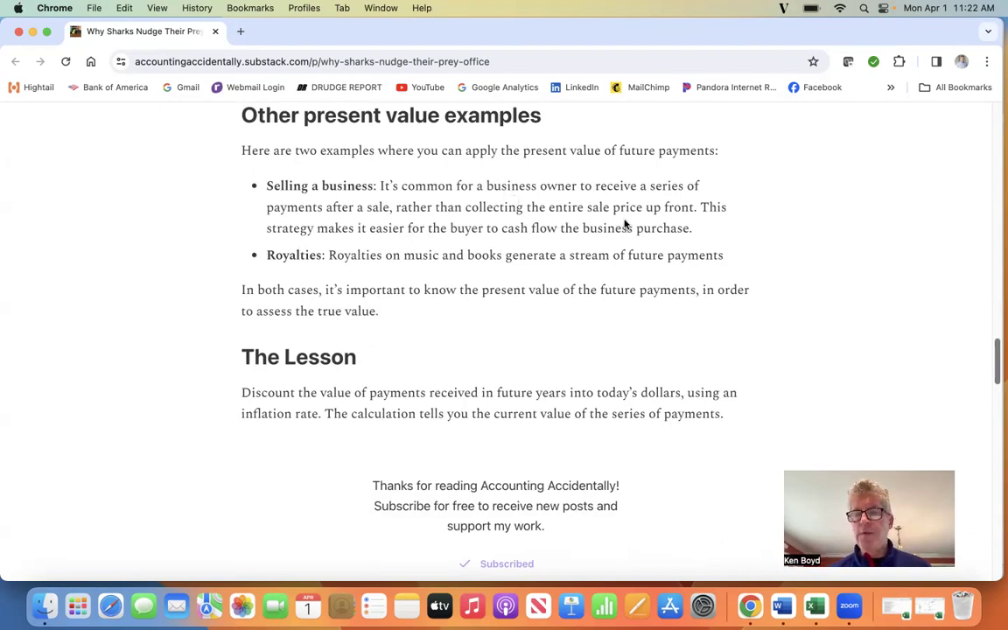
pyautogui.moveTo(689, 218)
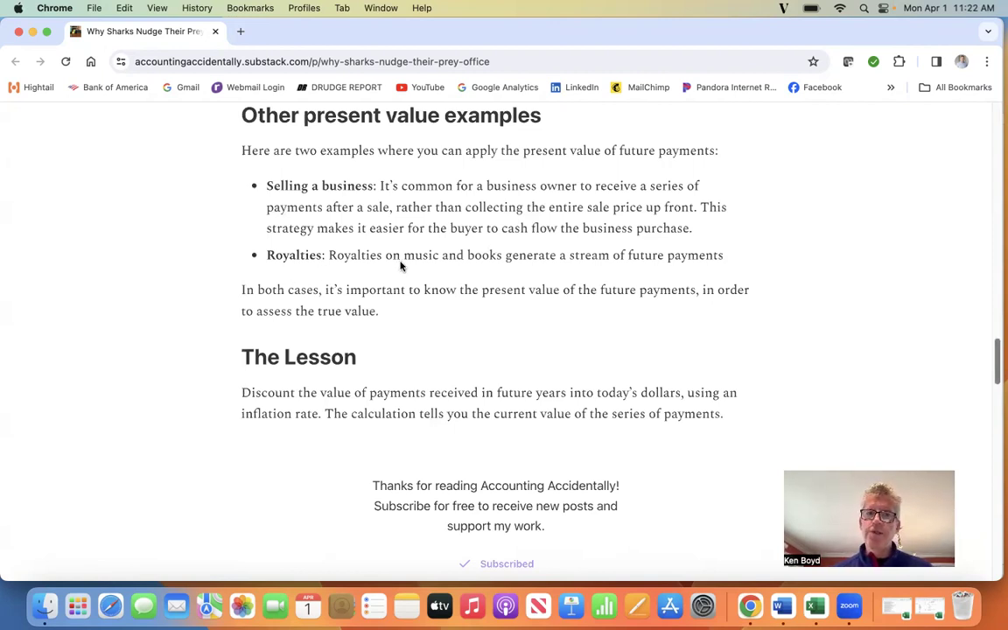
pyautogui.moveTo(543, 270)
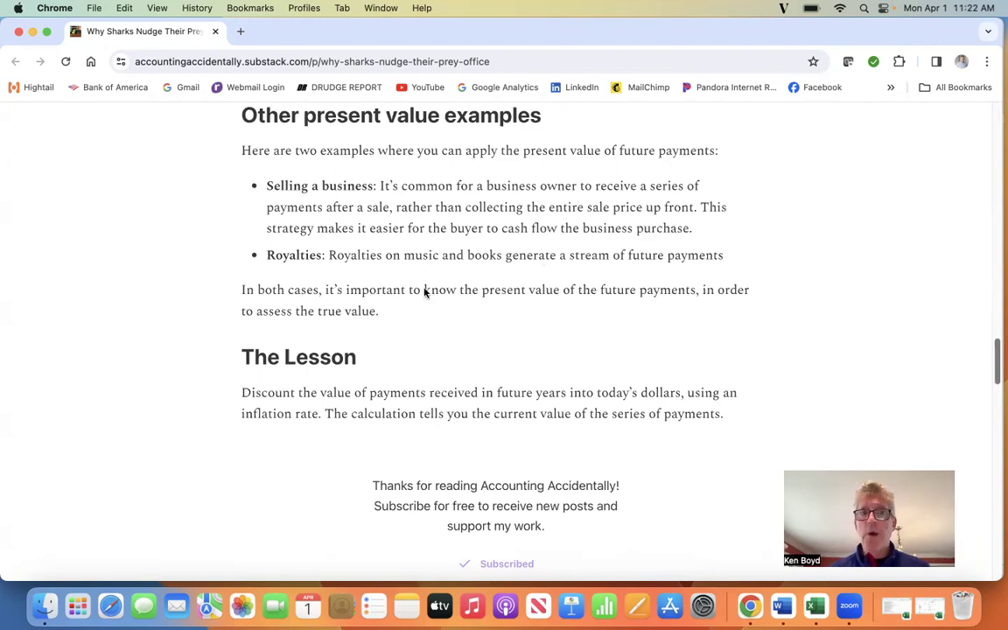
pyautogui.moveTo(569, 307)
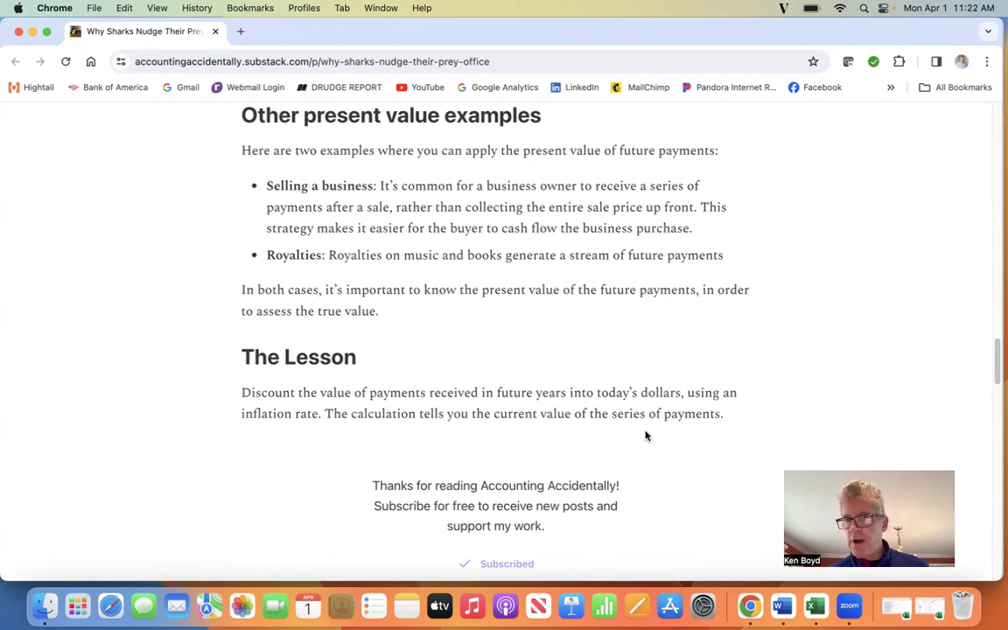
pyautogui.moveTo(946, 363)
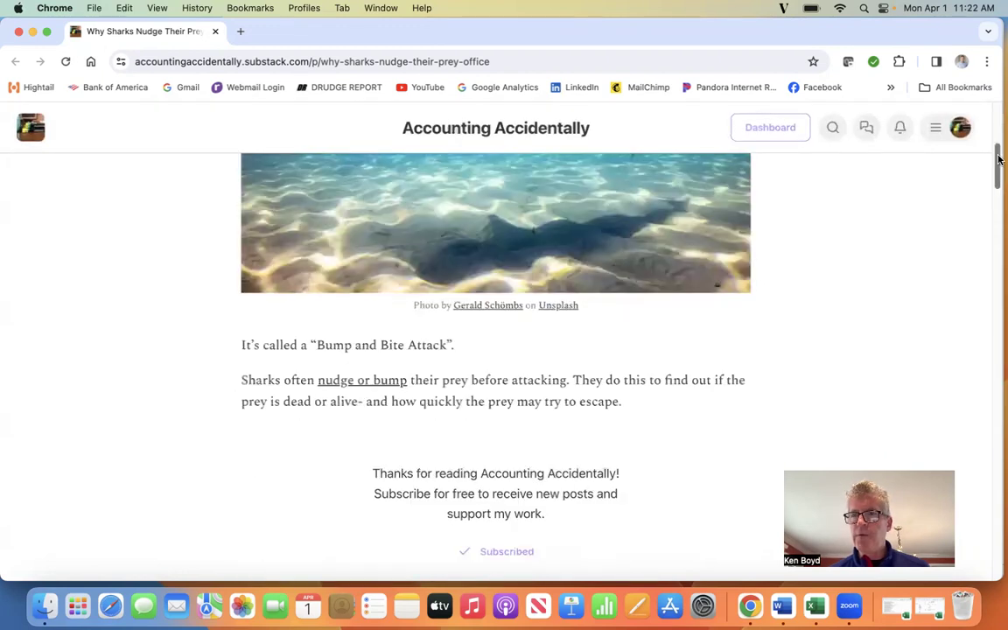
pyautogui.scroll(3)
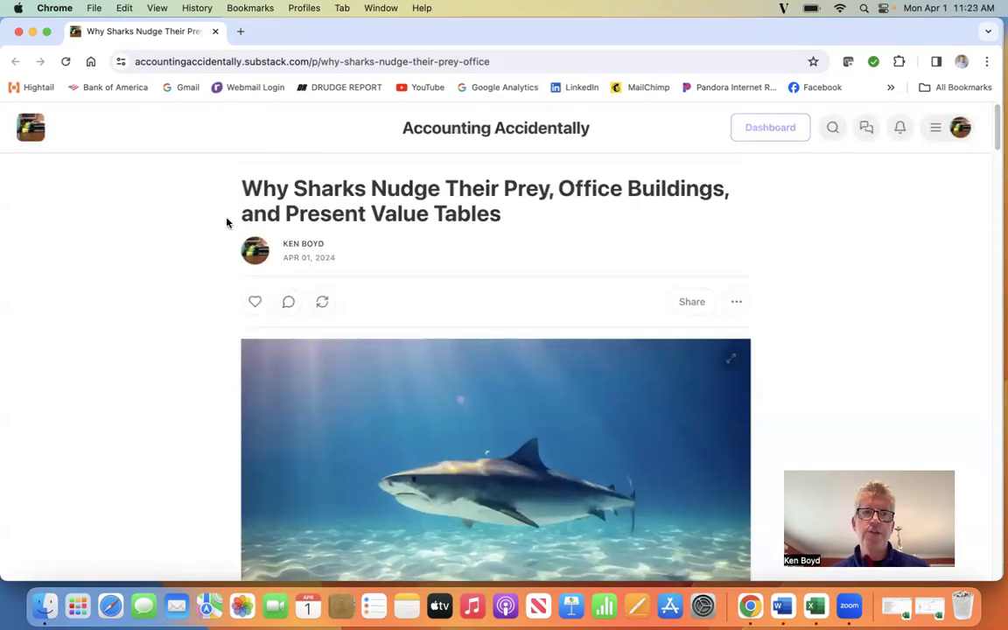